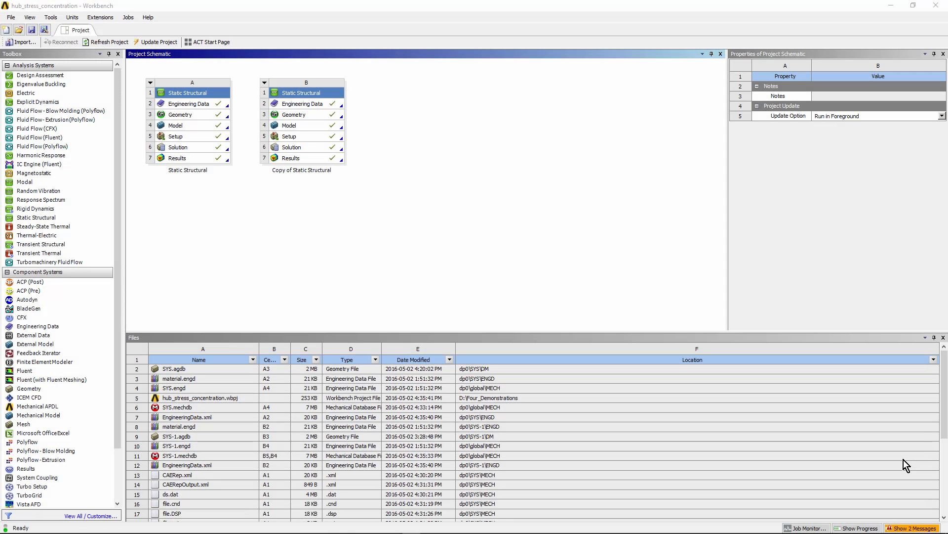
mouse_move(610, 414)
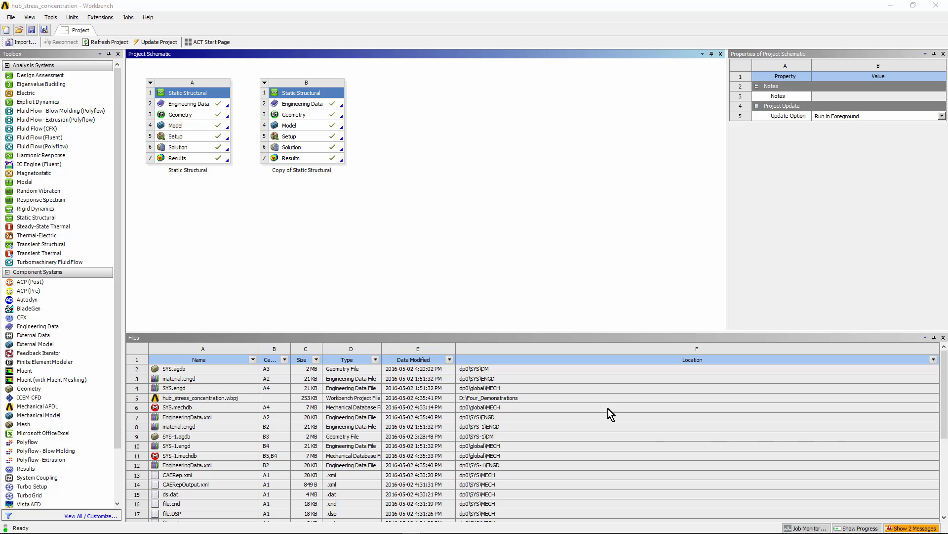
Select the original system's Geometry cell (A3) to display its properties
click(36, 217)
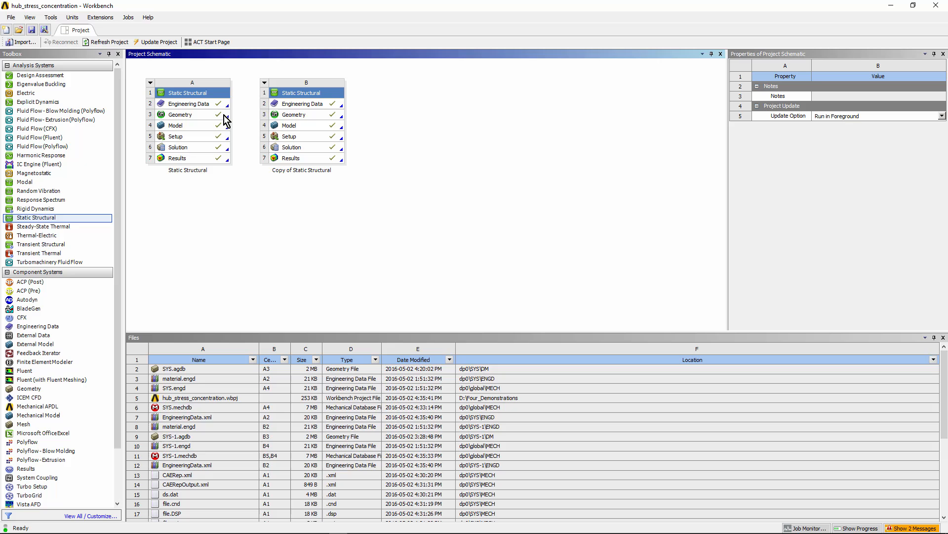
click(181, 114)
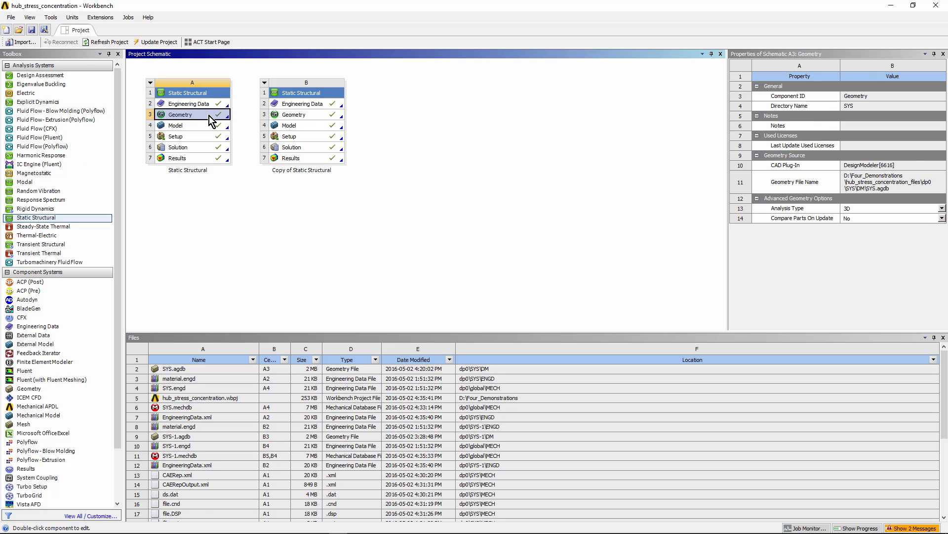
Open the original hub in DesignModeler, orbit and zoom, and inspect FBlend3: 0.4 cm on 12 edges
double_click(180, 114)
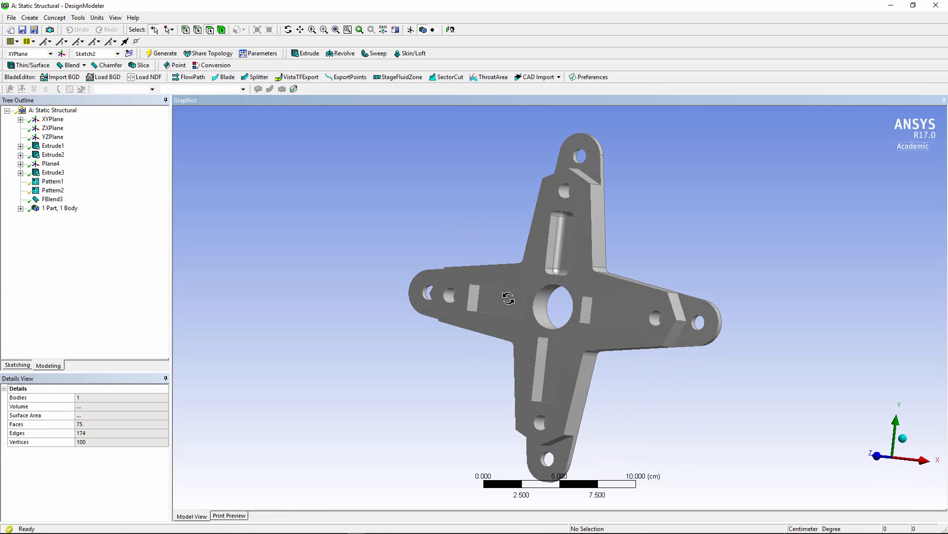
drag(508, 299, 460, 245)
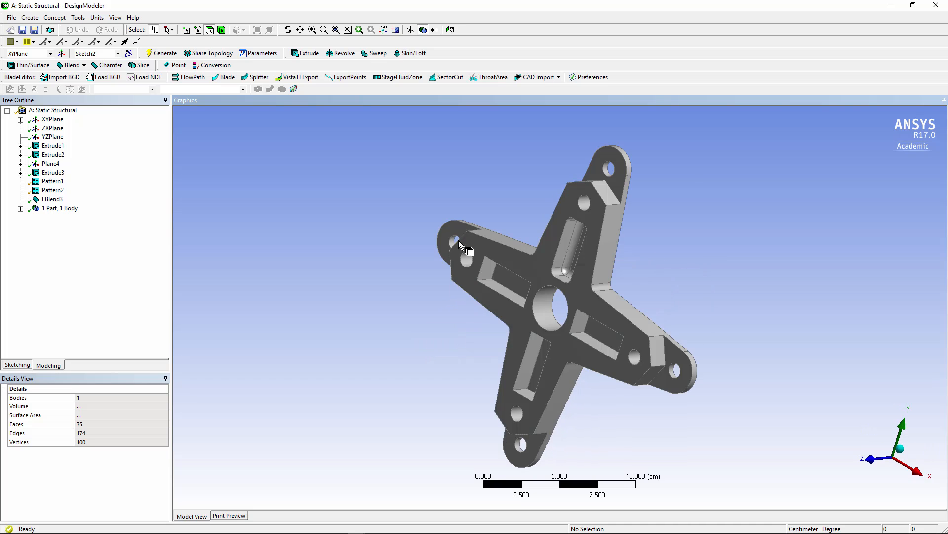
scroll(down, 3)
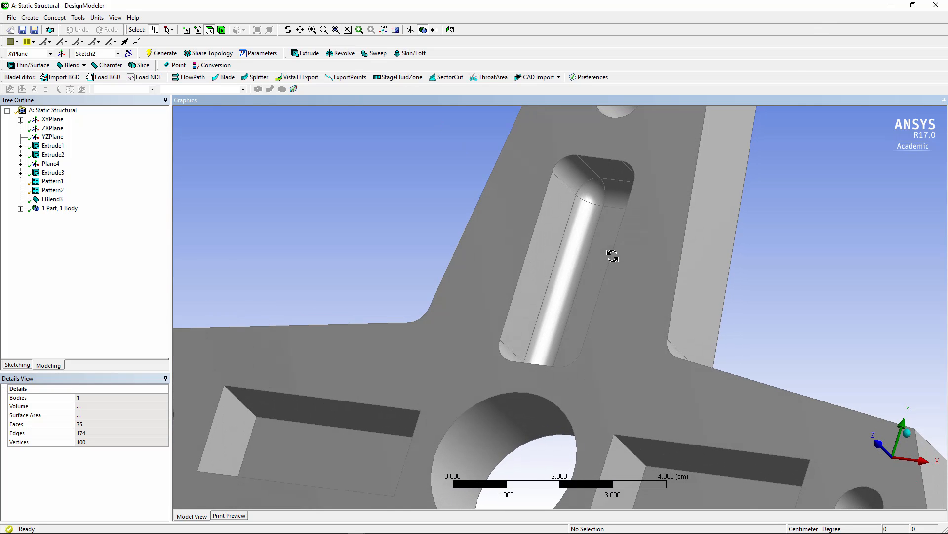
double_click(53, 199)
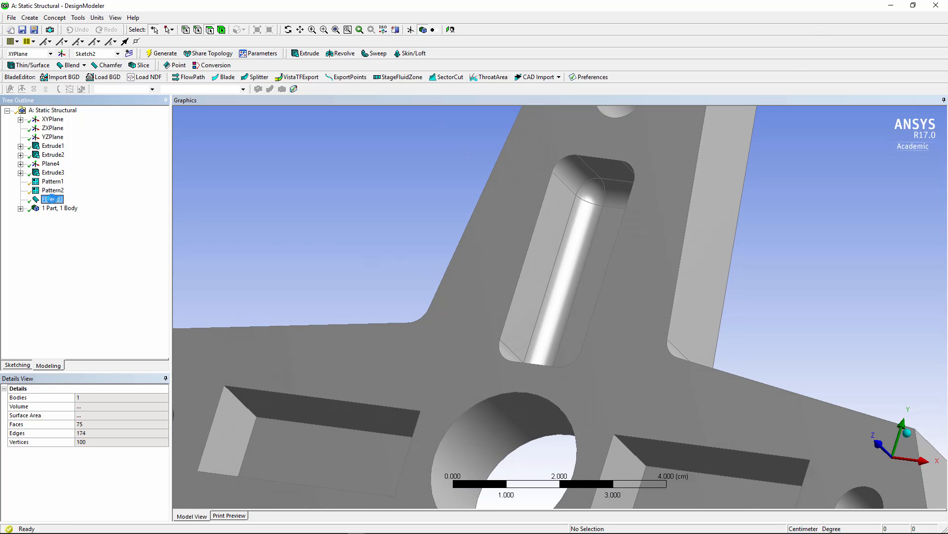
click(53, 200)
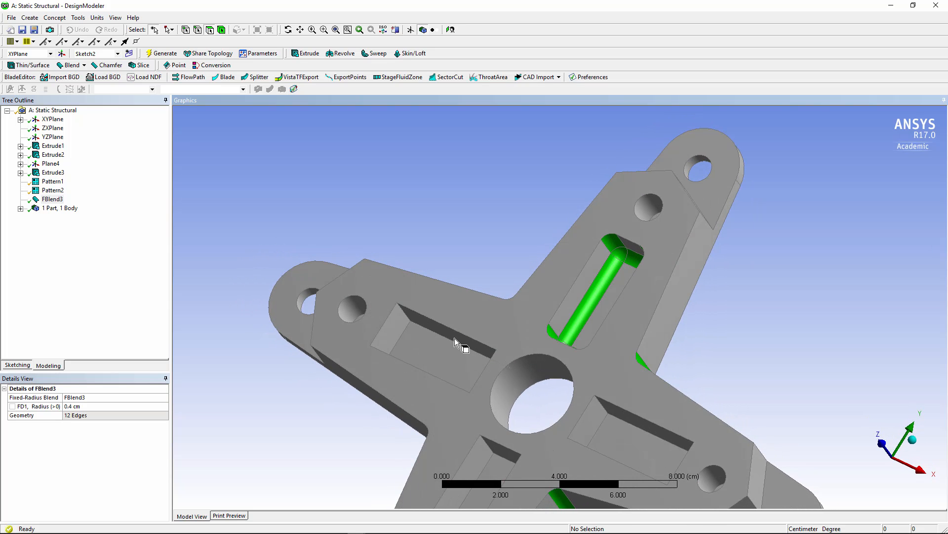
mouse_move(890, 11)
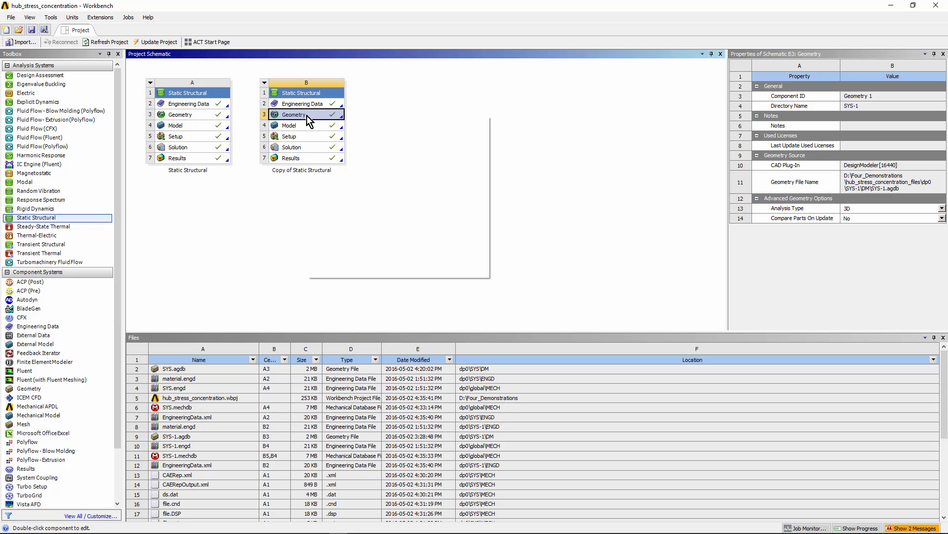
Open the copied hub (B3) in DesignModeler and check its tree has no fillet
double_click(294, 115)
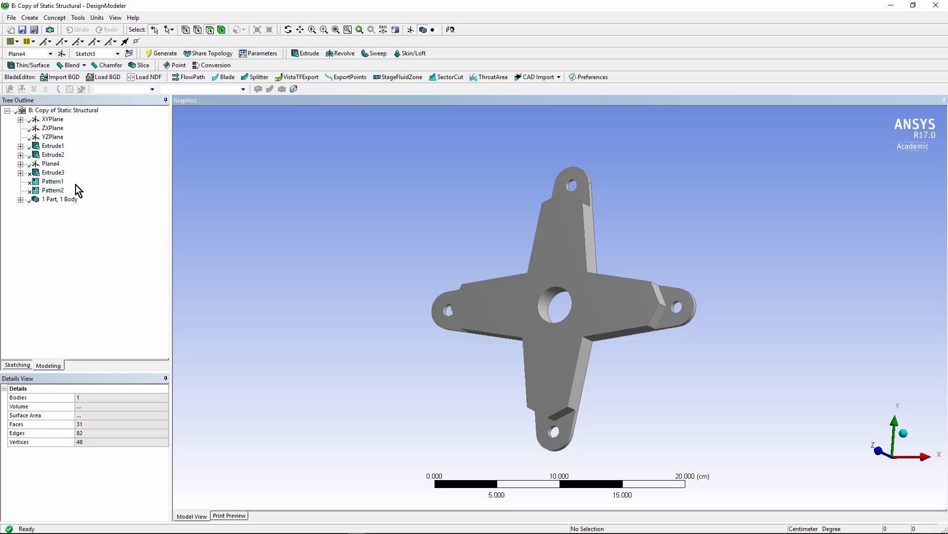
click(53, 173)
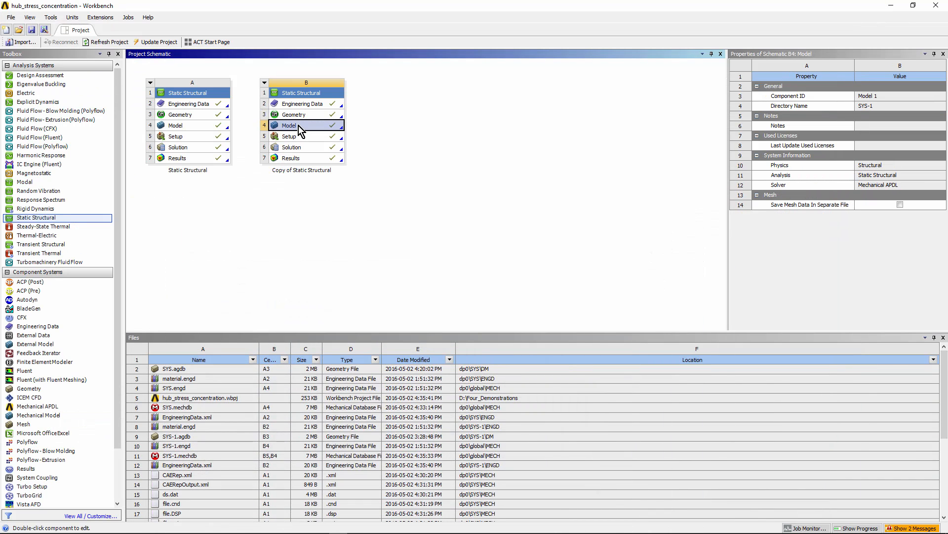
Open the copy's model in Mechanical and view all loads, supports and the centre-hole remote point
double_click(307, 125)
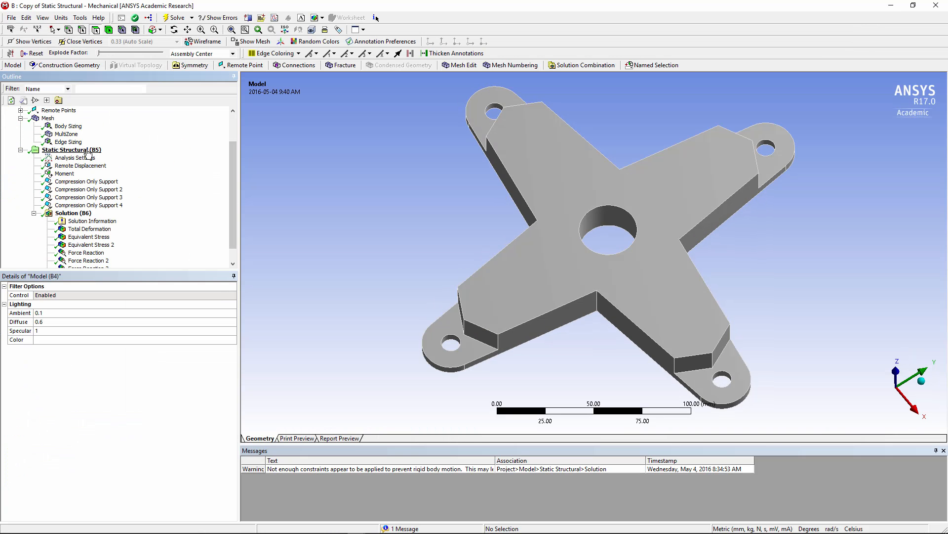
click(71, 149)
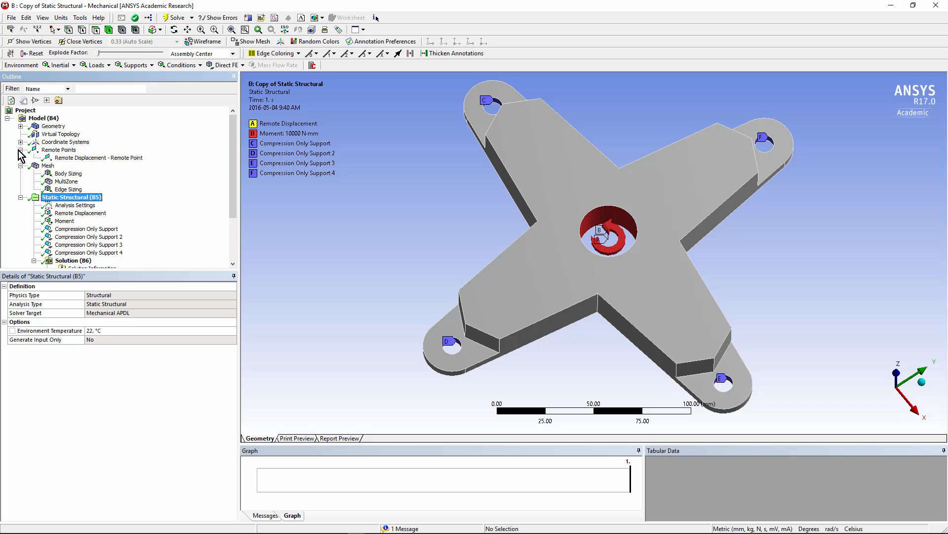
click(98, 157)
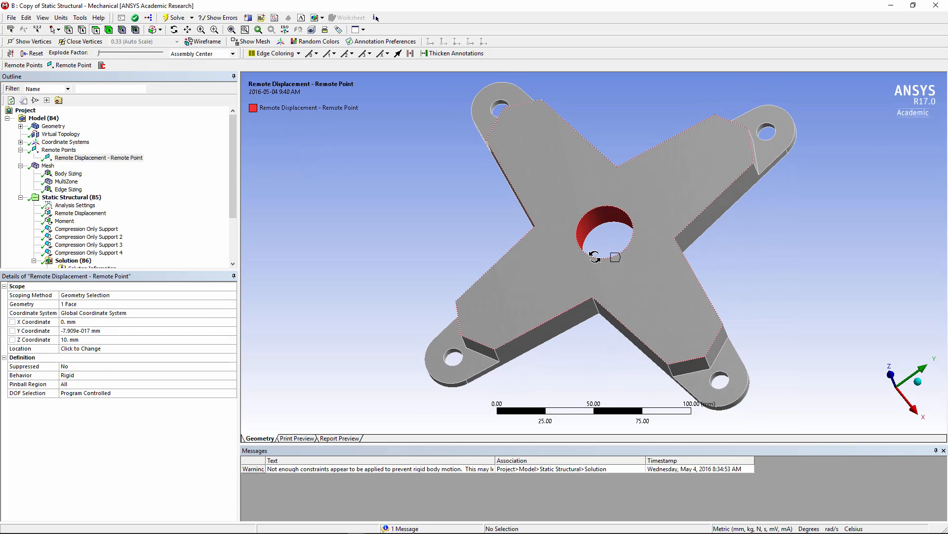
Inspect the bore's remote displacement: zero translations with free Z rotation
click(79, 213)
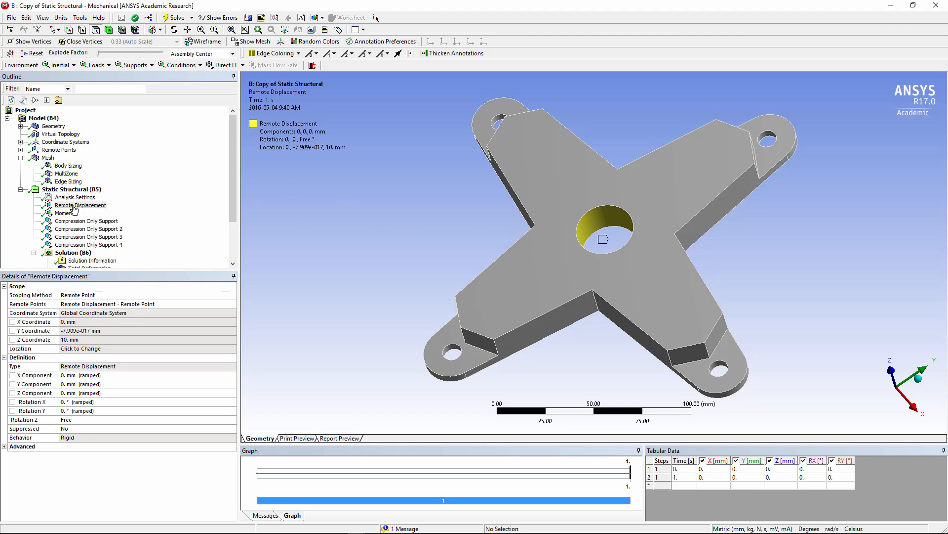
click(81, 205)
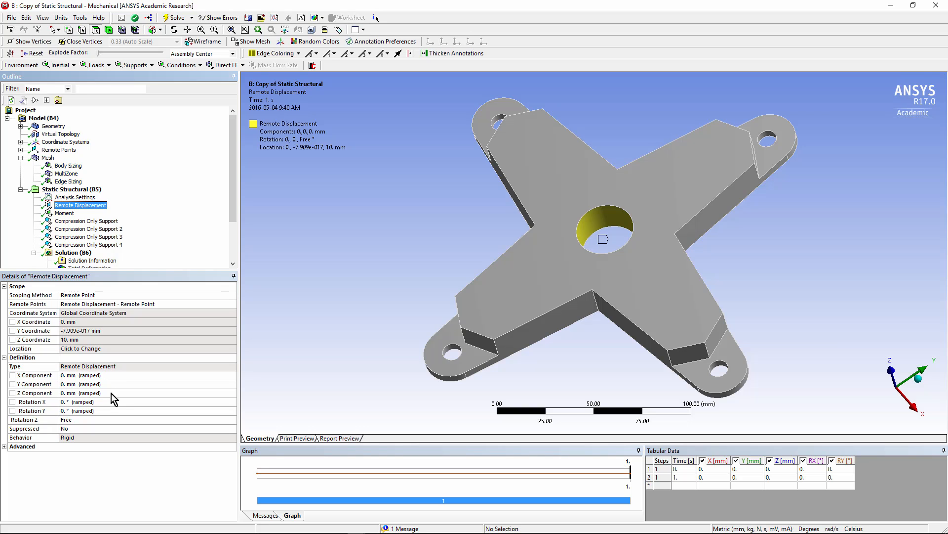
mouse_move(112, 405)
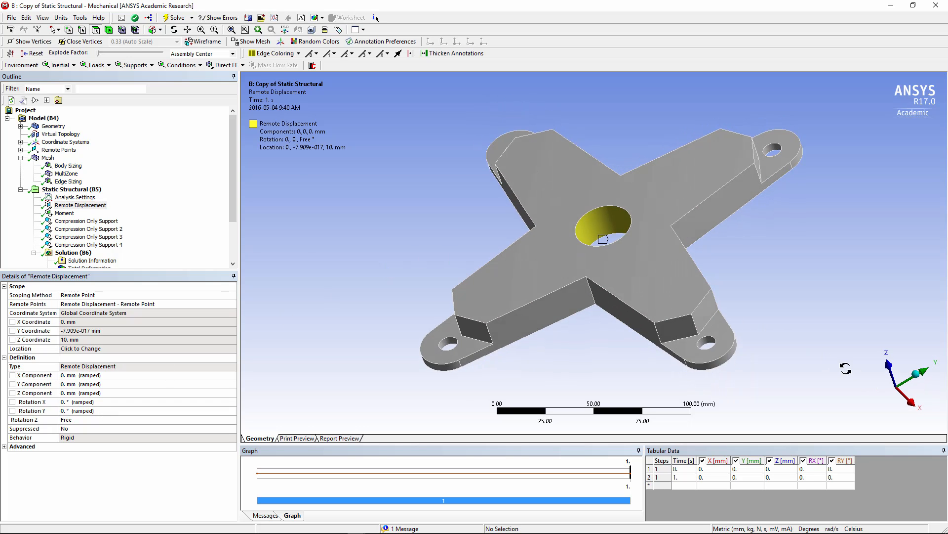
Inspect the centre-hole moment's 10000 N·mm component values
click(64, 213)
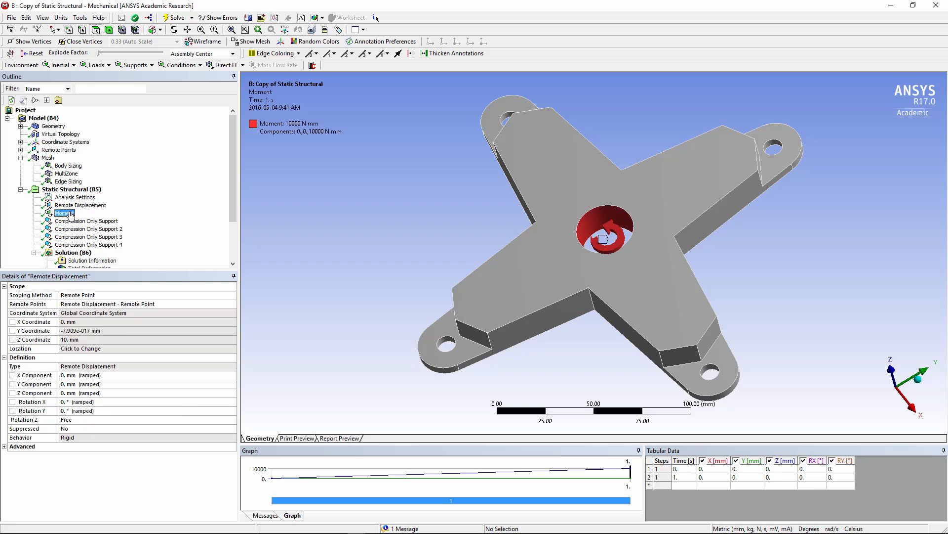
click(64, 213)
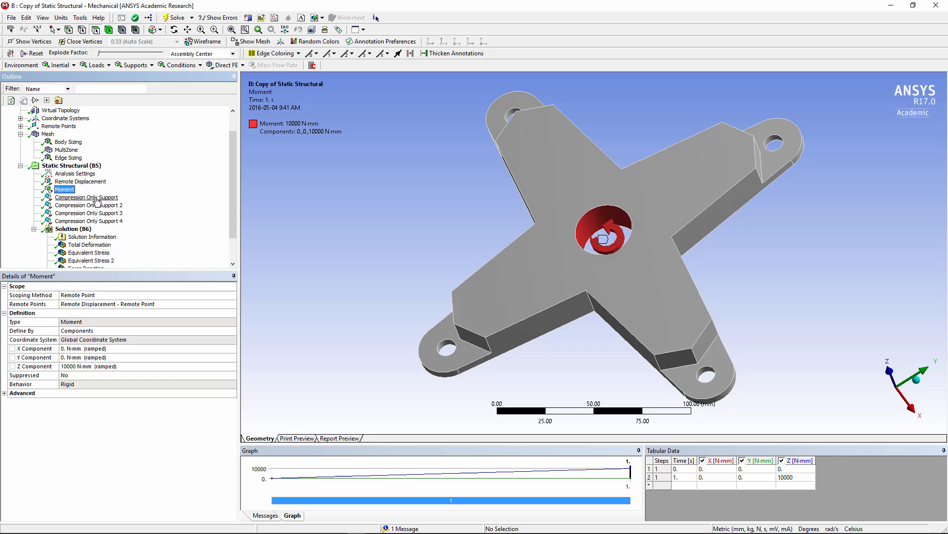
Zoom in on a bolt hole's compression-only support, then view all boundary conditions together
click(86, 196)
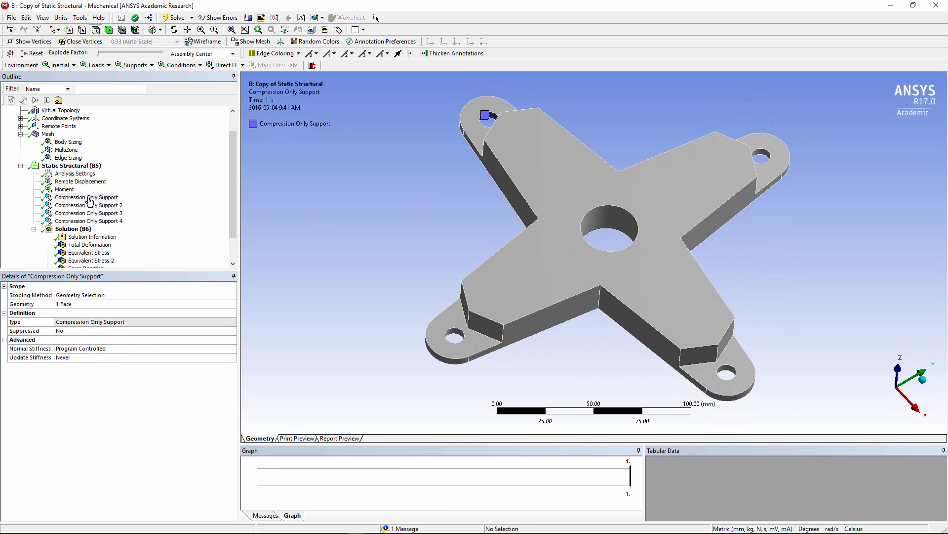
click(86, 197)
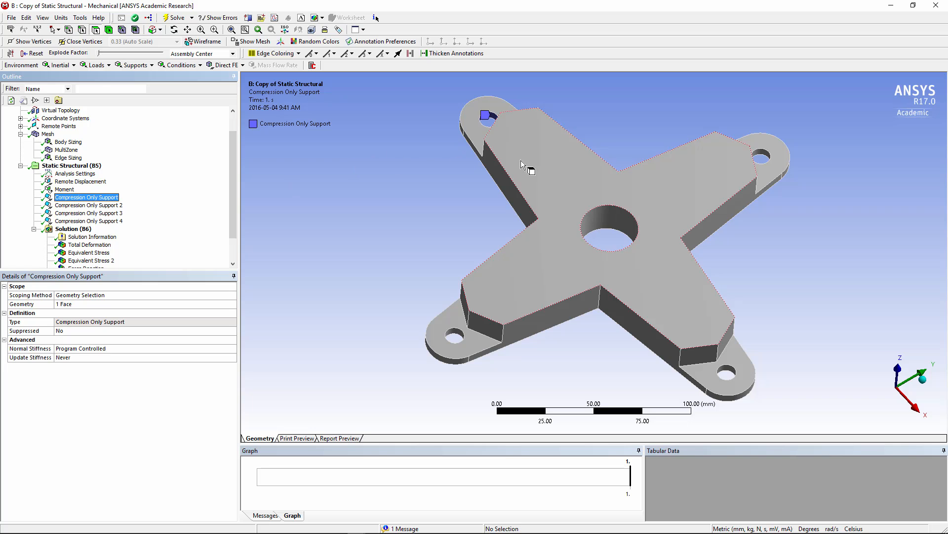
scroll(down, 3)
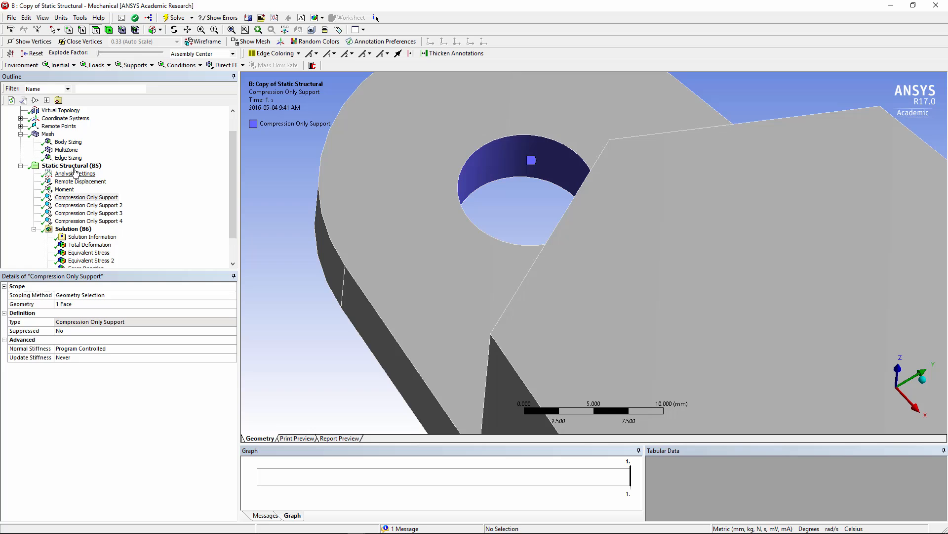
click(70, 165)
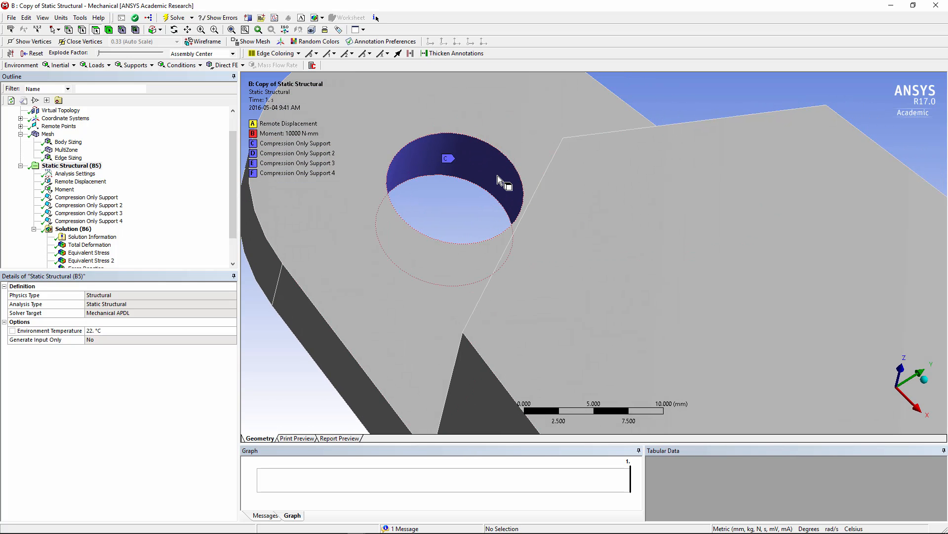
Display the copied hub's mesh and its 4 mm body sizing settings
click(48, 134)
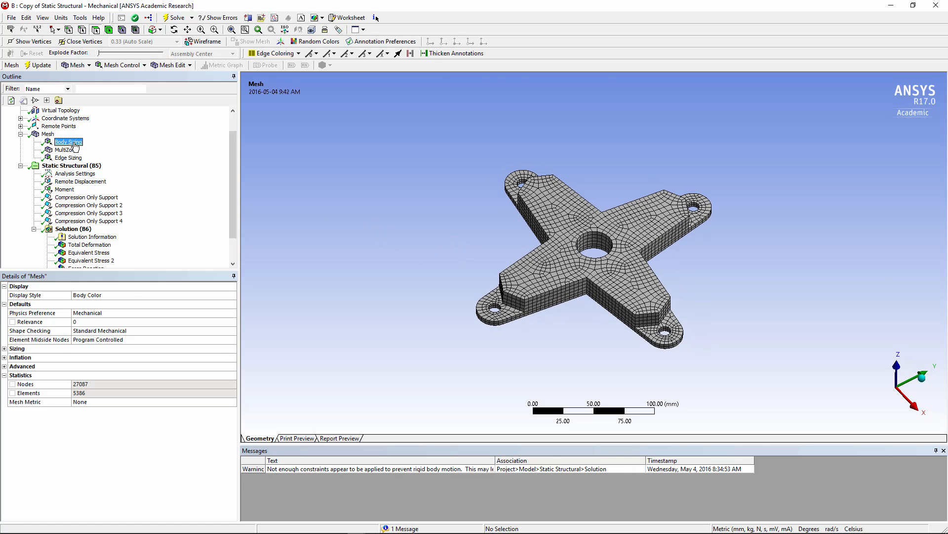
click(67, 141)
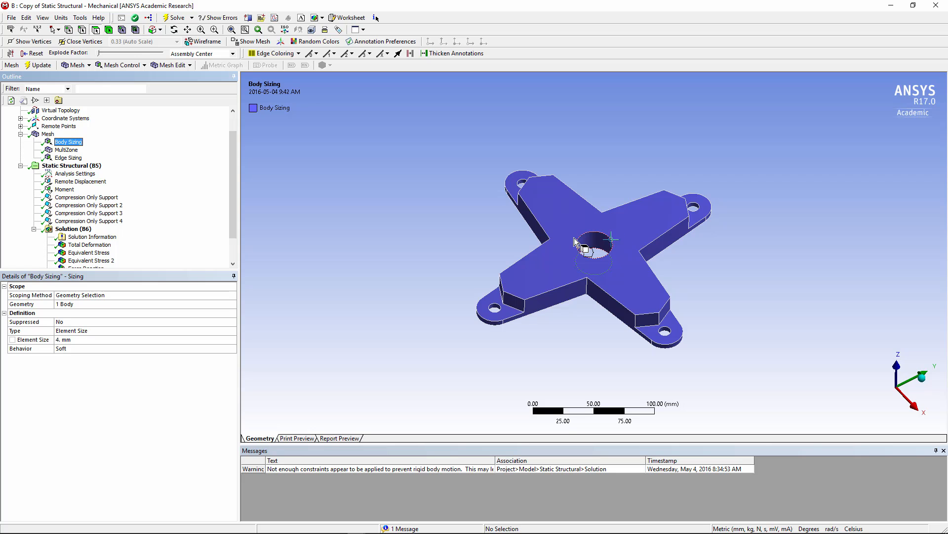
click(48, 134)
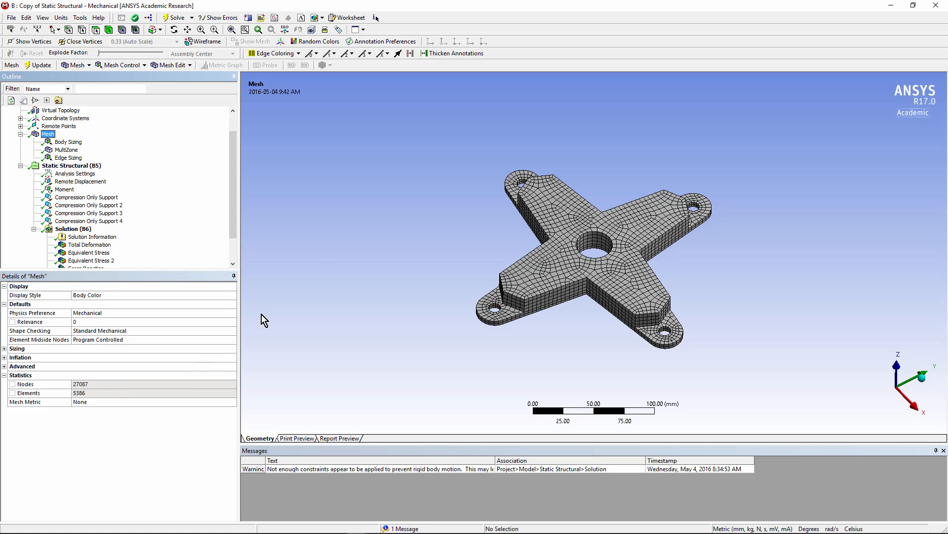
Review the MultiZone method and the 16-division edge sizing on the hole edges
click(66, 149)
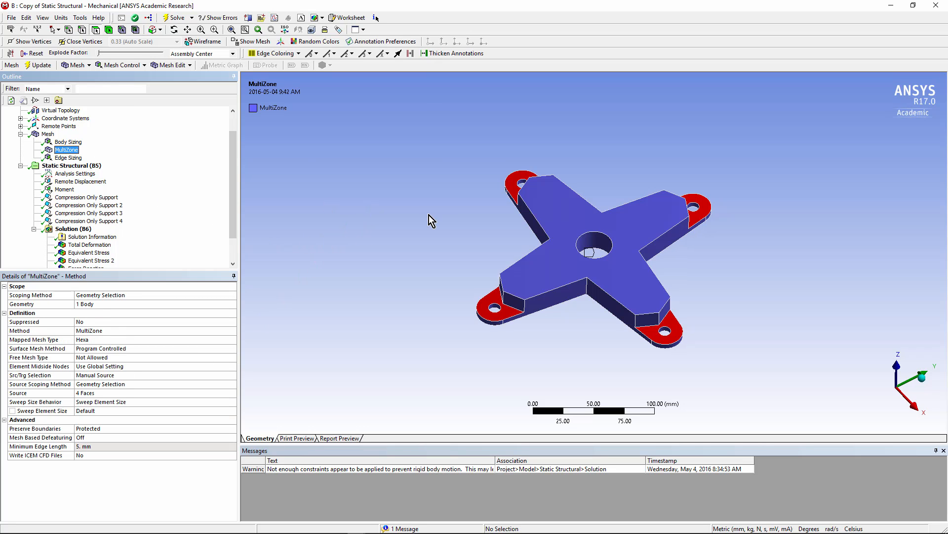
mouse_move(371, 349)
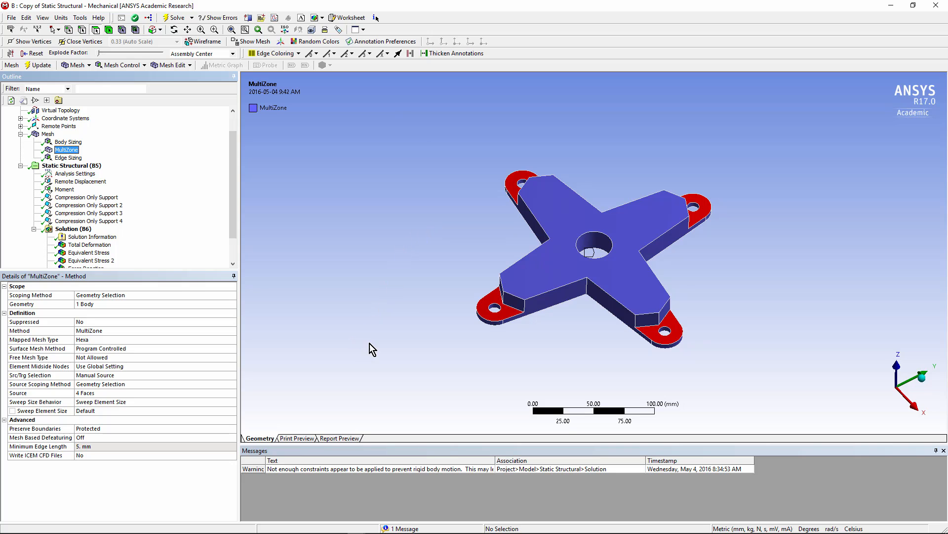
click(68, 158)
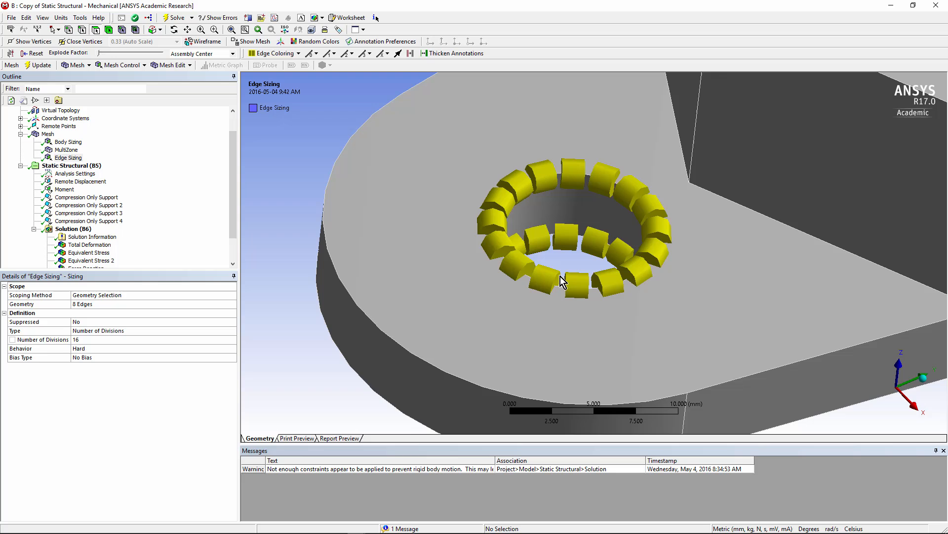
mouse_move(90, 194)
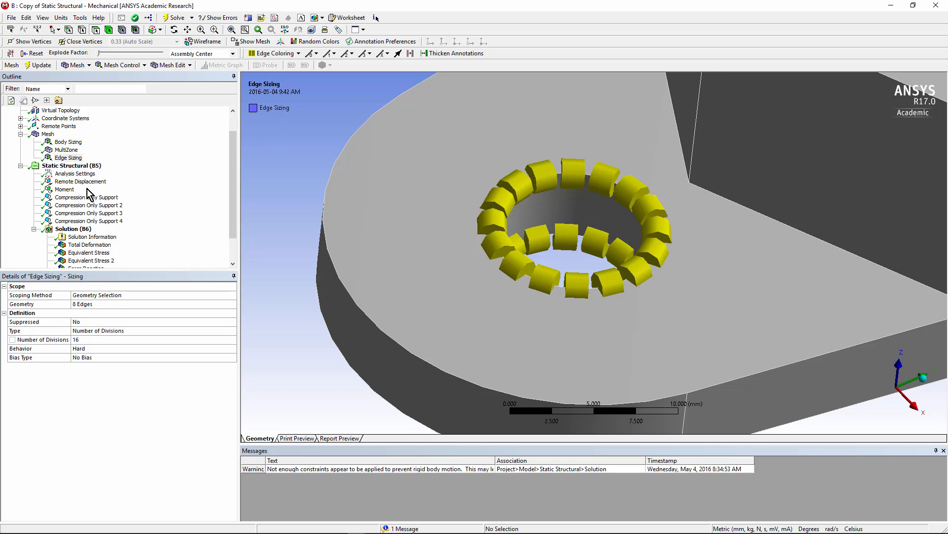
click(48, 134)
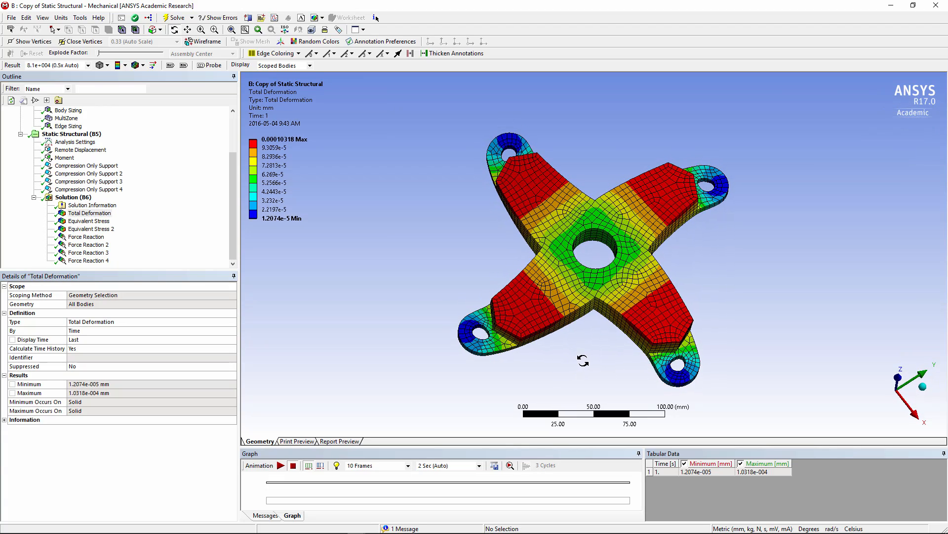
Animate the total deformation, stop it, and redisplay the 1.0318e-4 mm result
click(280, 466)
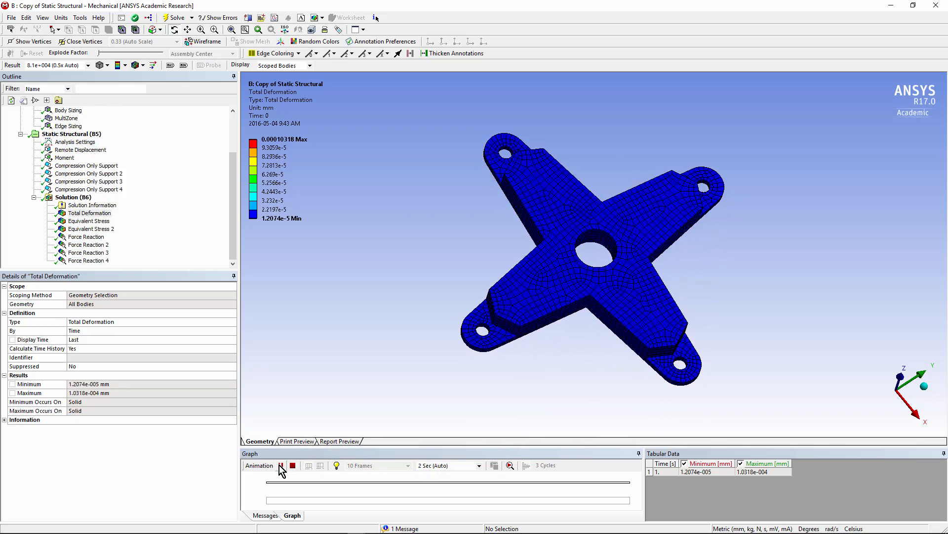
click(280, 465)
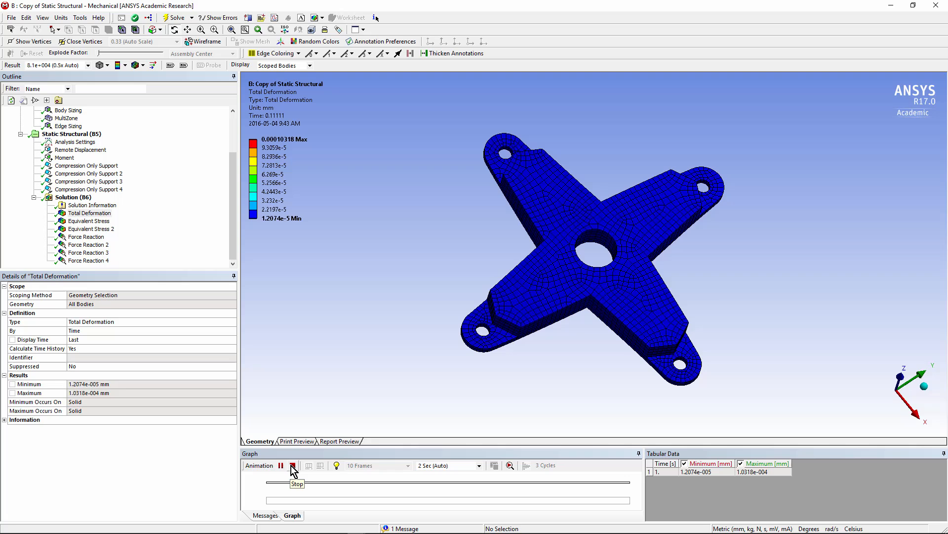
click(293, 466)
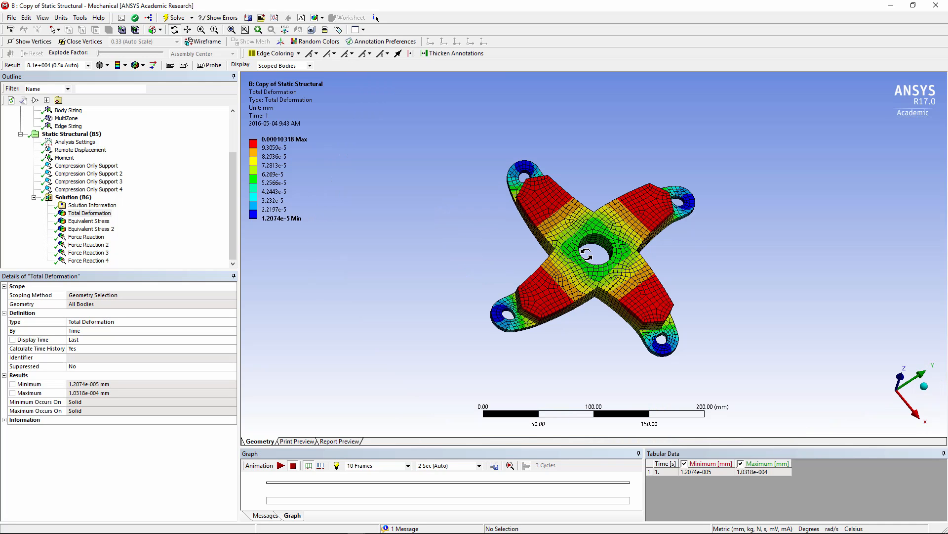
click(90, 213)
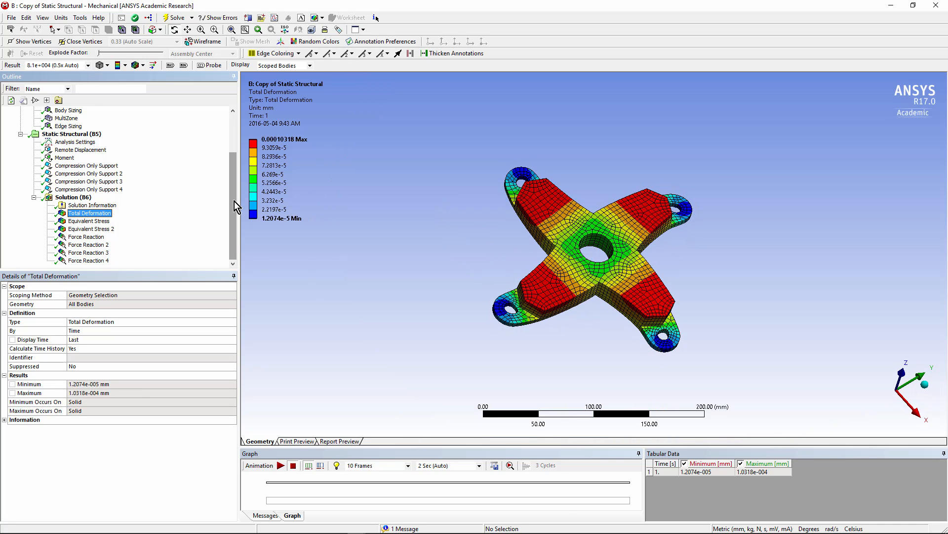
Show the 1.4996 MPa von Mises stress and rotate toward the bolt-hole peak
click(89, 221)
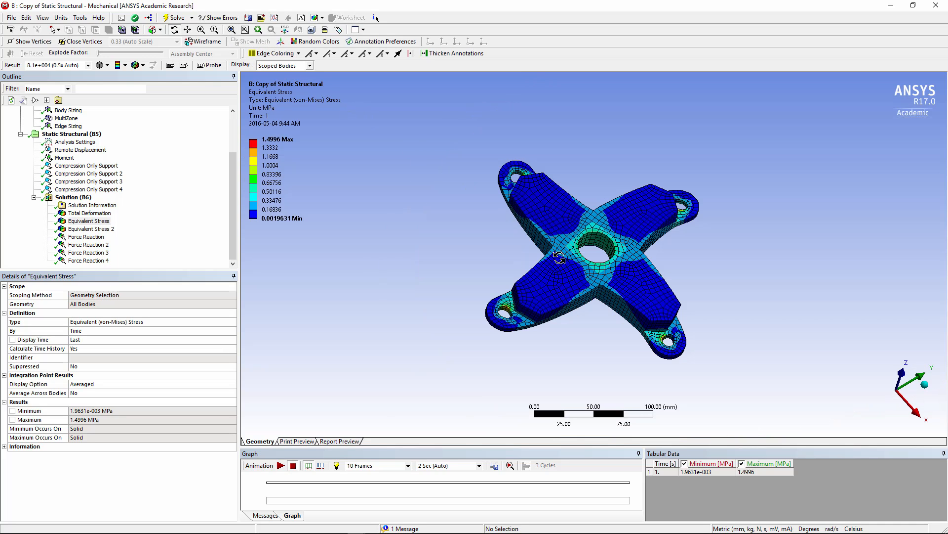
drag(560, 254, 590, 260)
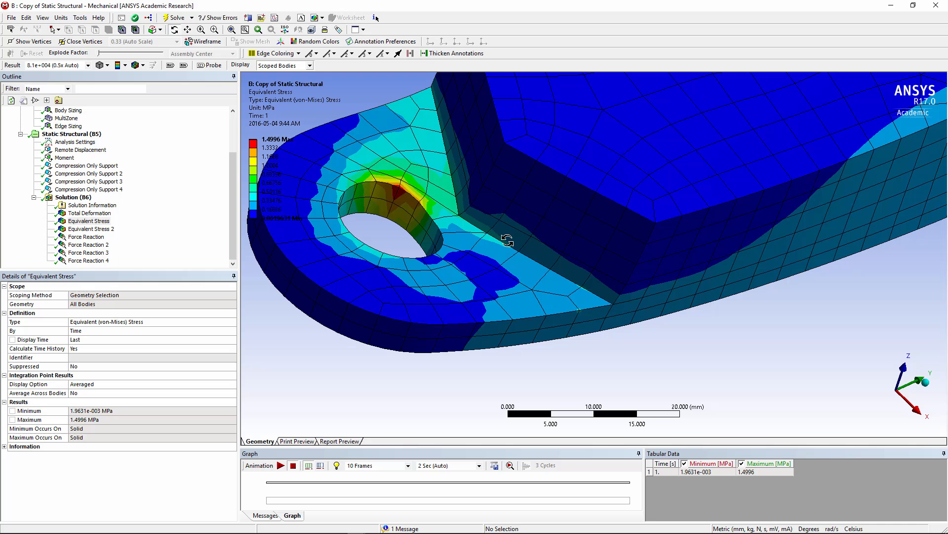
mouse_move(891, 11)
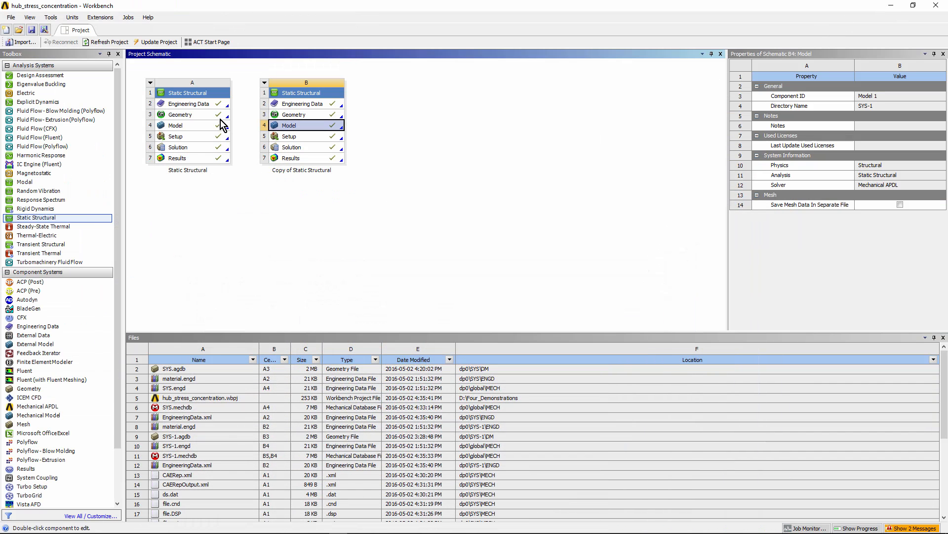
Edit the original system's Model (A4) to open it in Mechanical
right_click(176, 125)
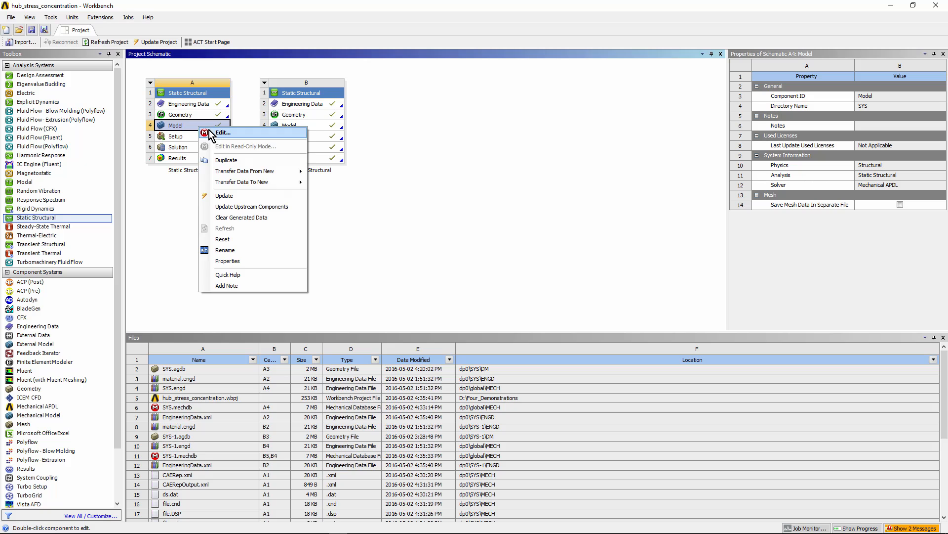
click(223, 132)
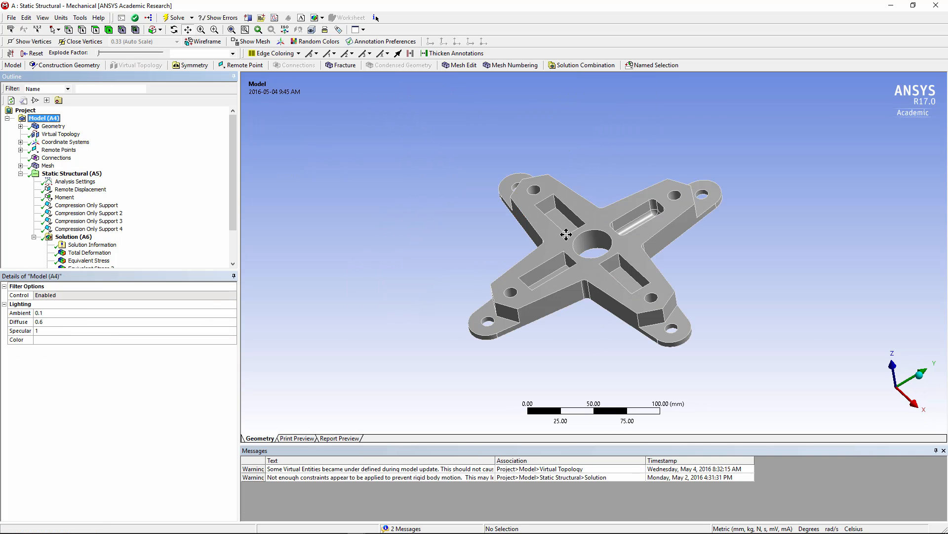
Orbit the original pocketed hub model to look it over
drag(565, 234, 549, 189)
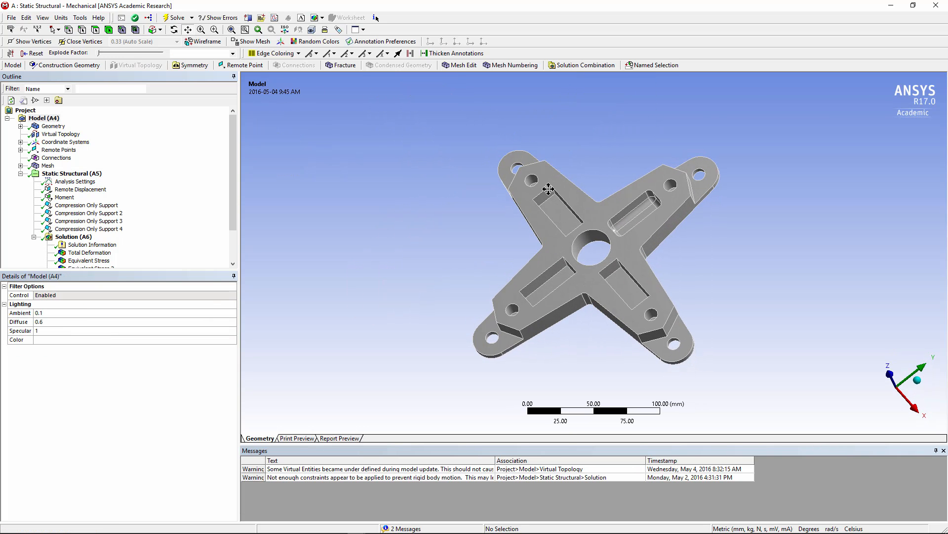
drag(547, 190, 625, 273)
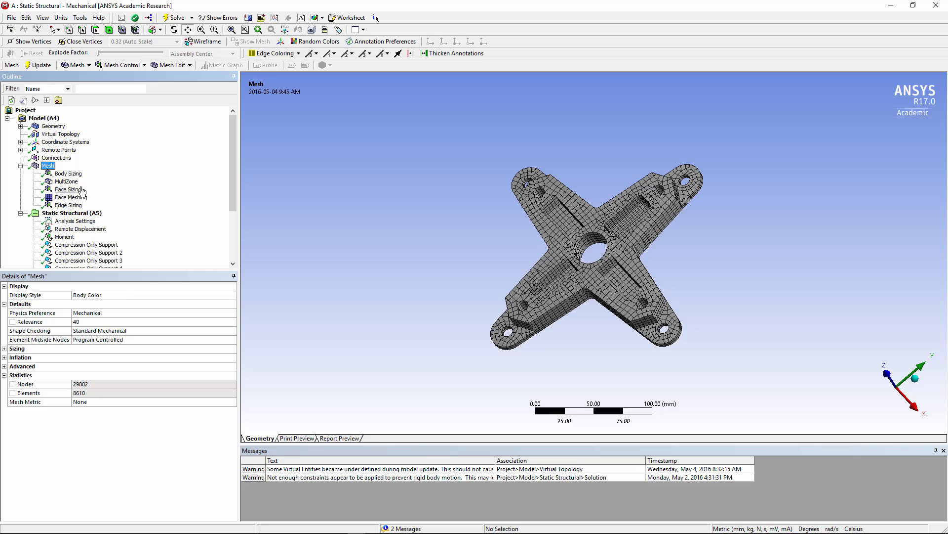
Review the Body Sizing, overall mesh and MultiZone method, orbiting to see the swept faces
click(67, 173)
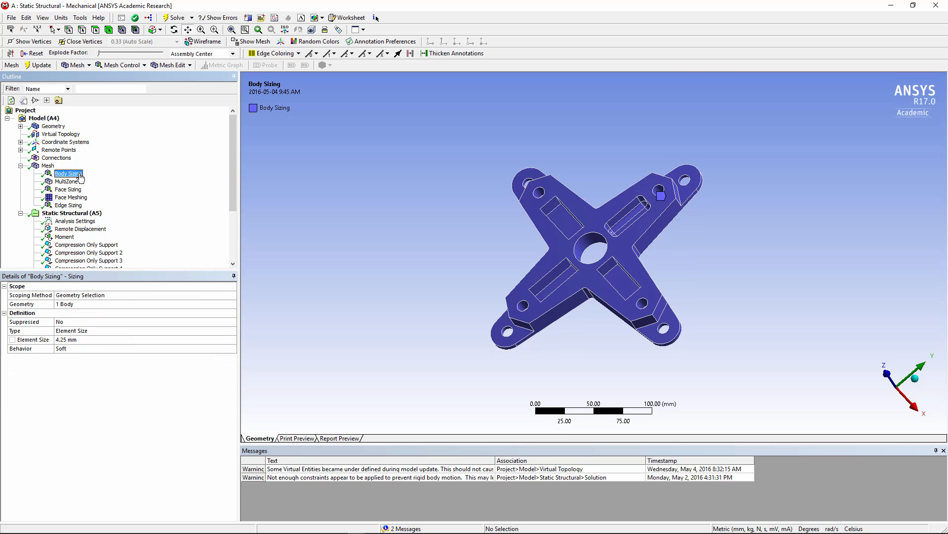
click(48, 165)
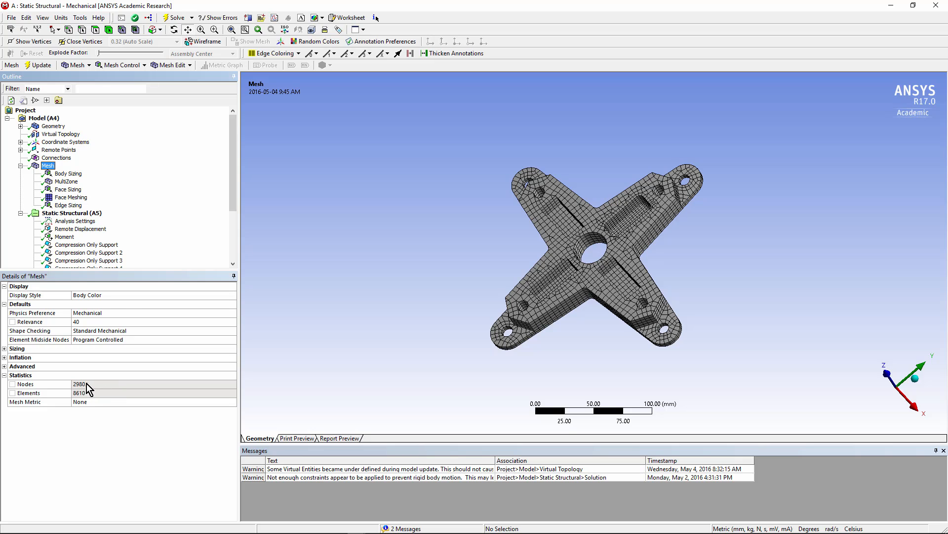
click(66, 181)
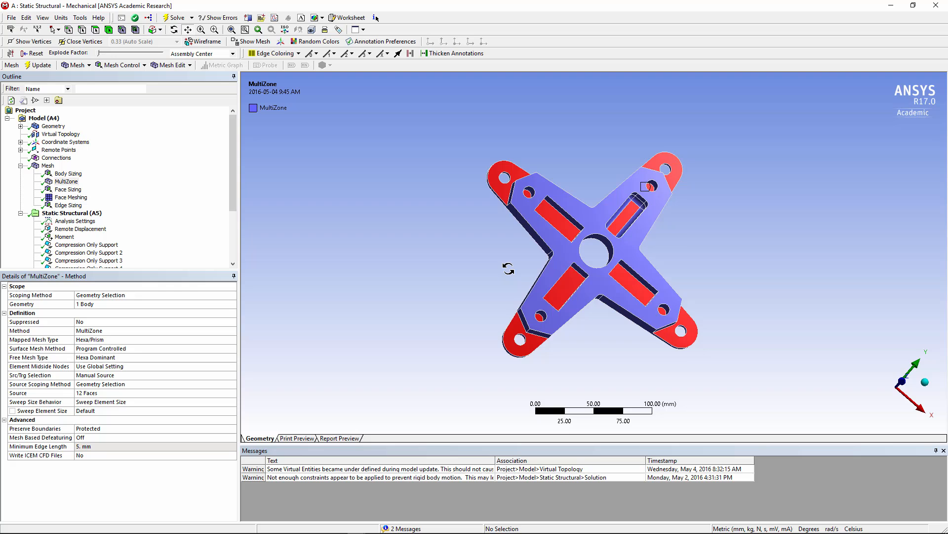
drag(604, 260, 590, 248)
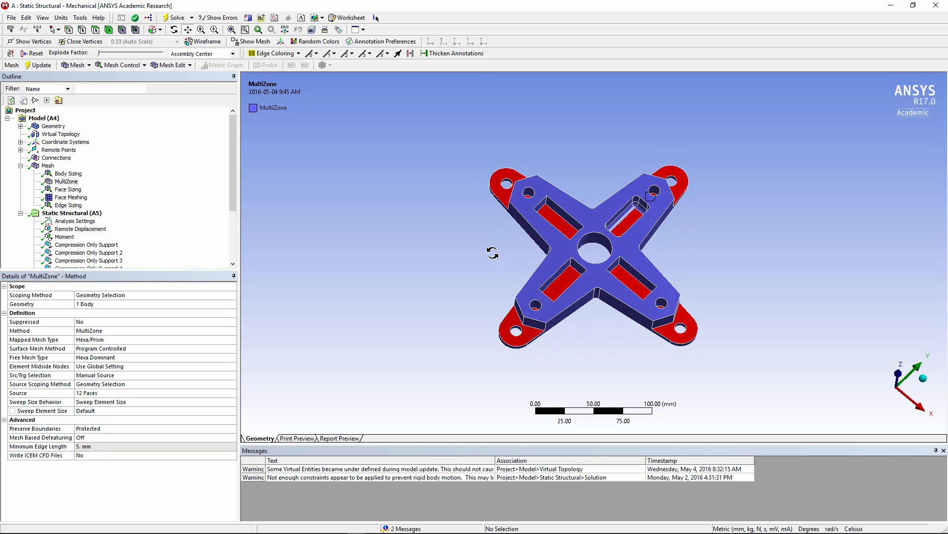
mouse_move(632, 263)
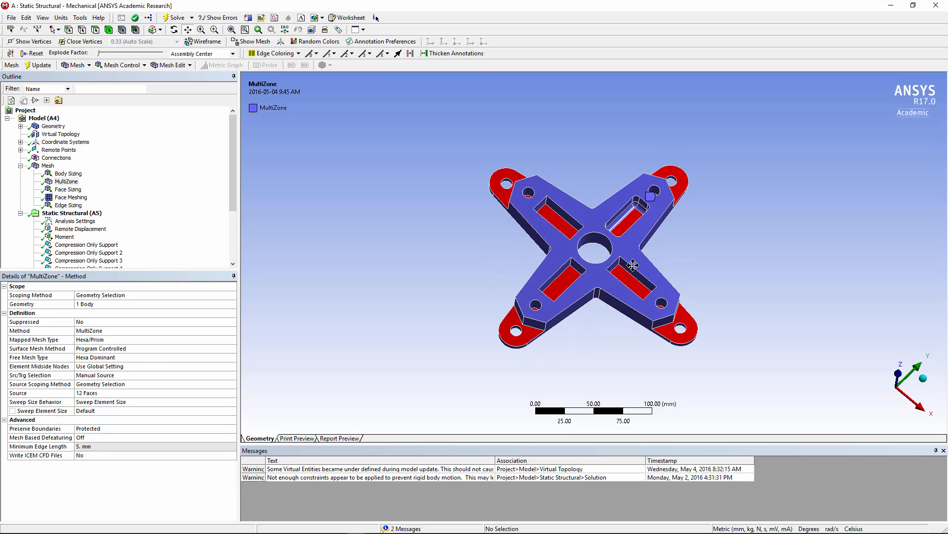
drag(633, 263, 430, 254)
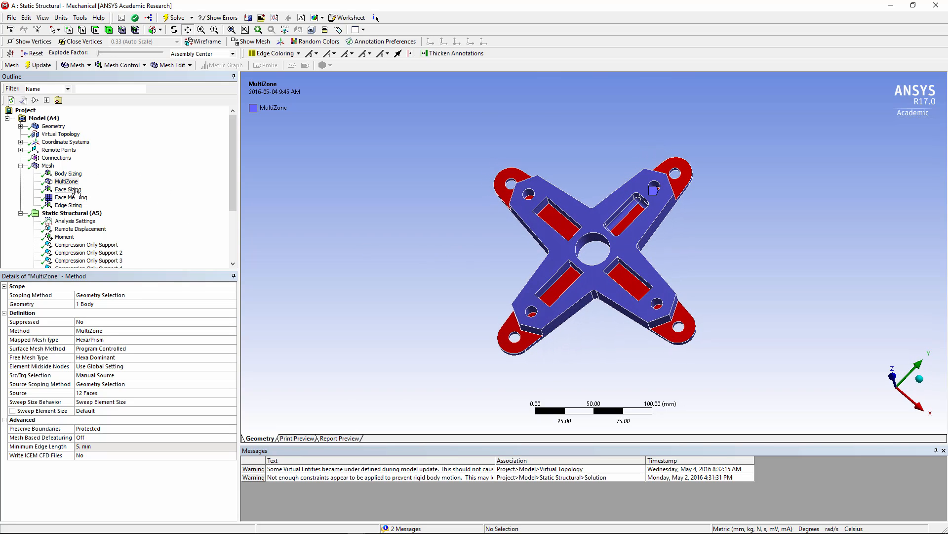
Review the 3 mm Face Sizing and mapped Face Meshing, then zoom into a pocket's mesh
click(68, 189)
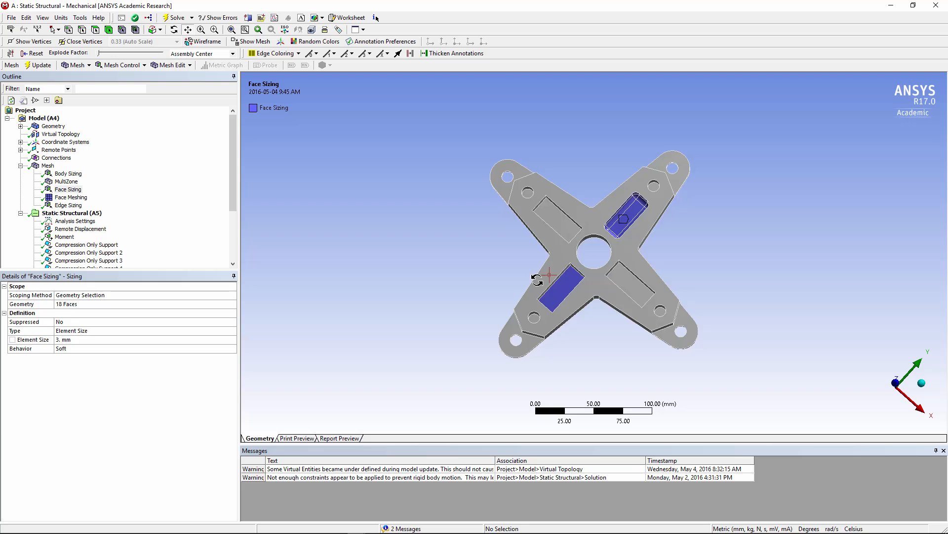
click(71, 197)
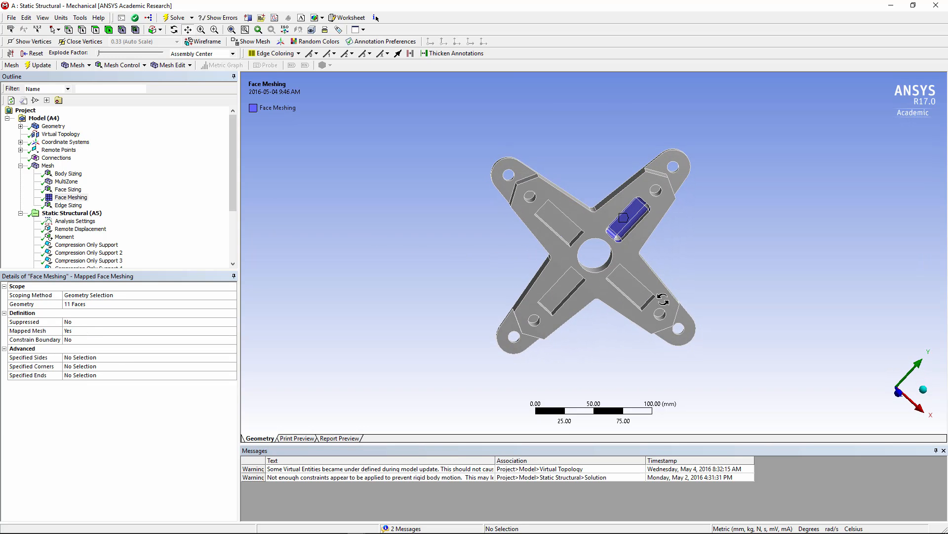
drag(662, 296, 611, 236)
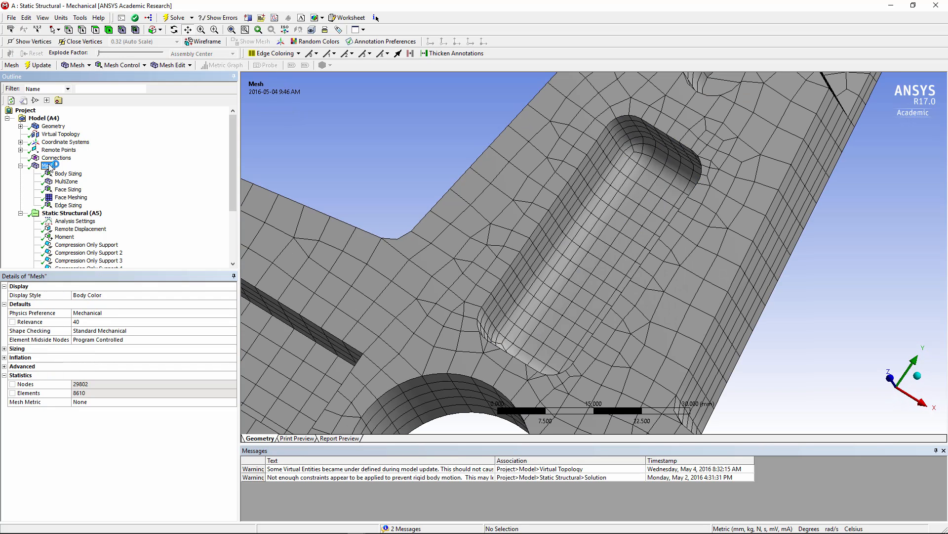
click(68, 205)
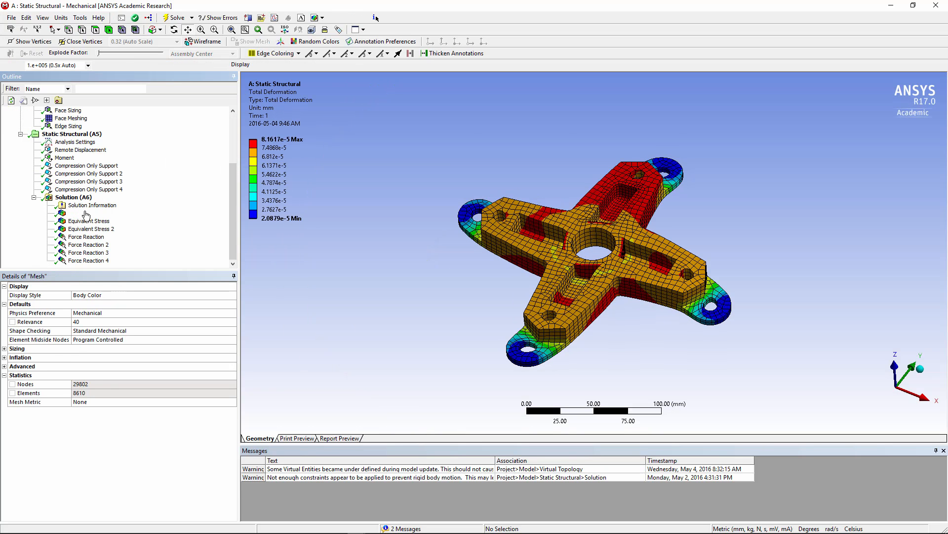
Display the total deformation, then the von Mises stress peaking at 1.403 MPa
click(89, 213)
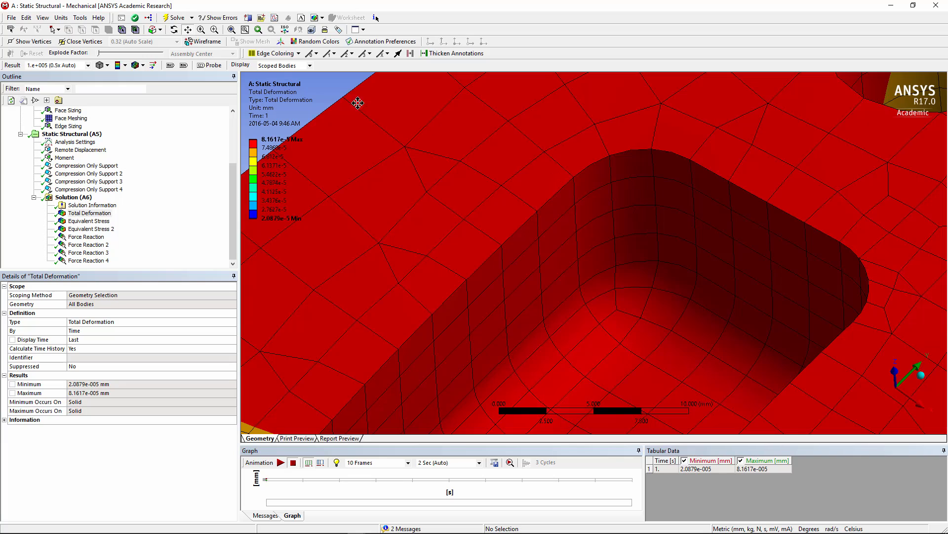
click(89, 221)
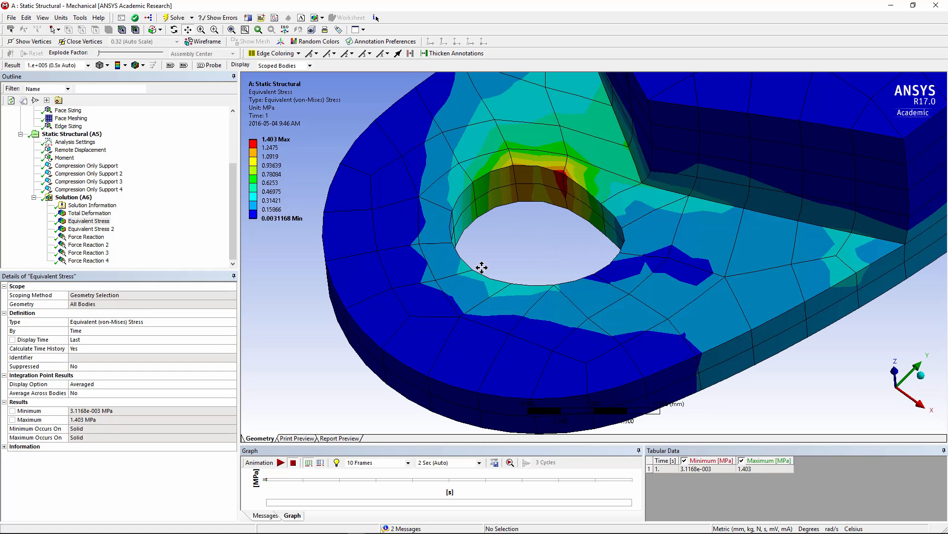
mouse_move(488, 204)
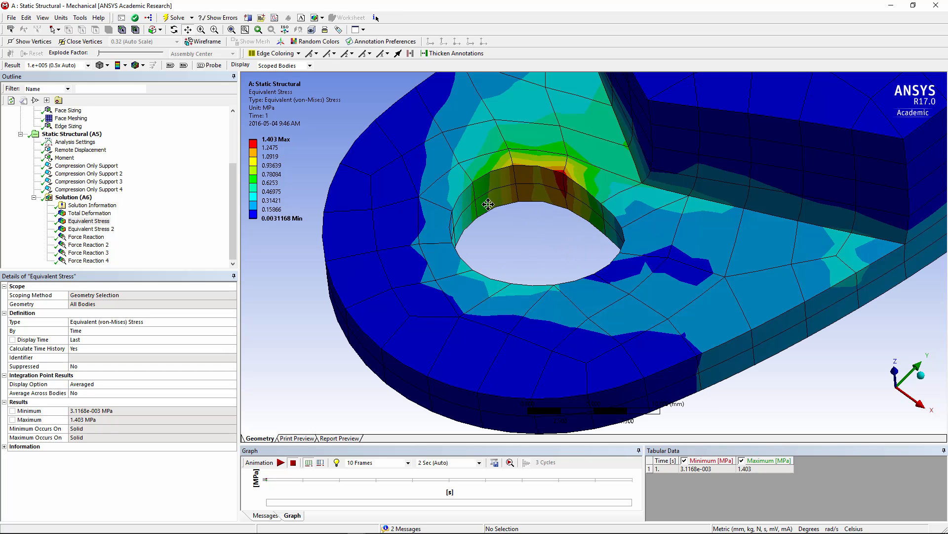
Display Equivalent Stress 2 on the 22 pocket faces, peaking at 0.74525 MPa
click(89, 229)
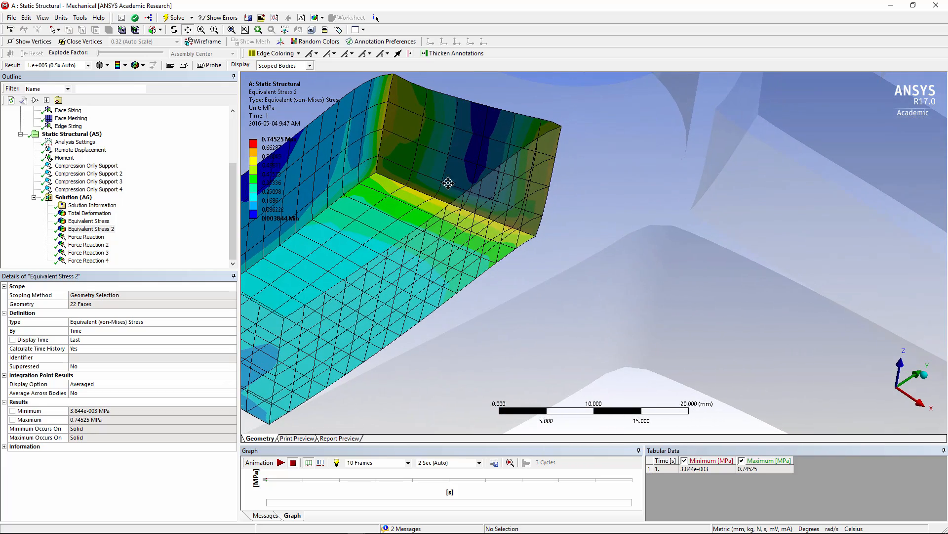
drag(448, 183, 529, 191)
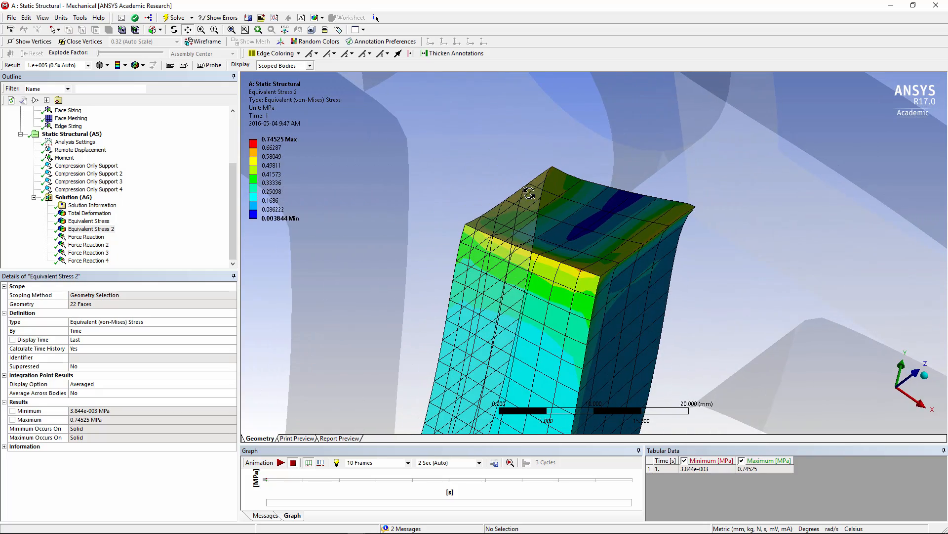
drag(533, 194, 545, 269)
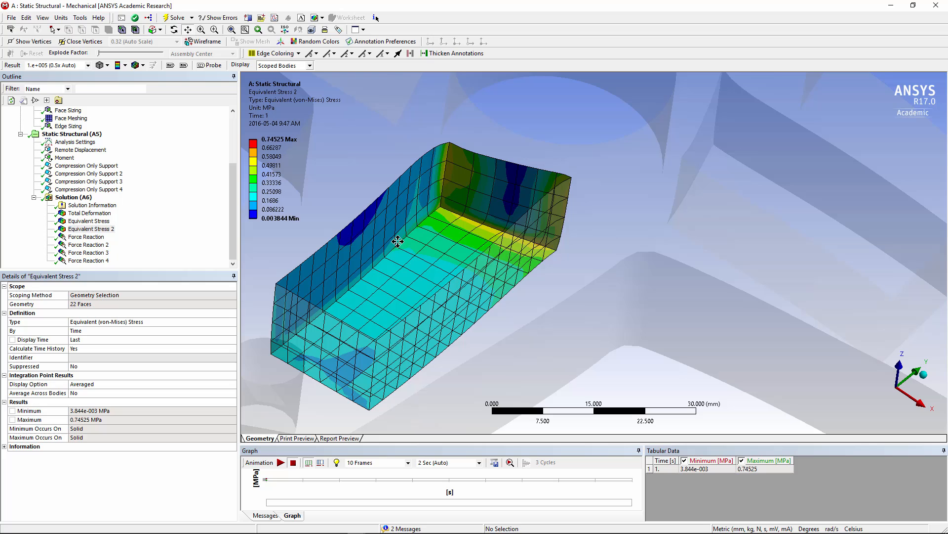
drag(399, 242, 426, 250)
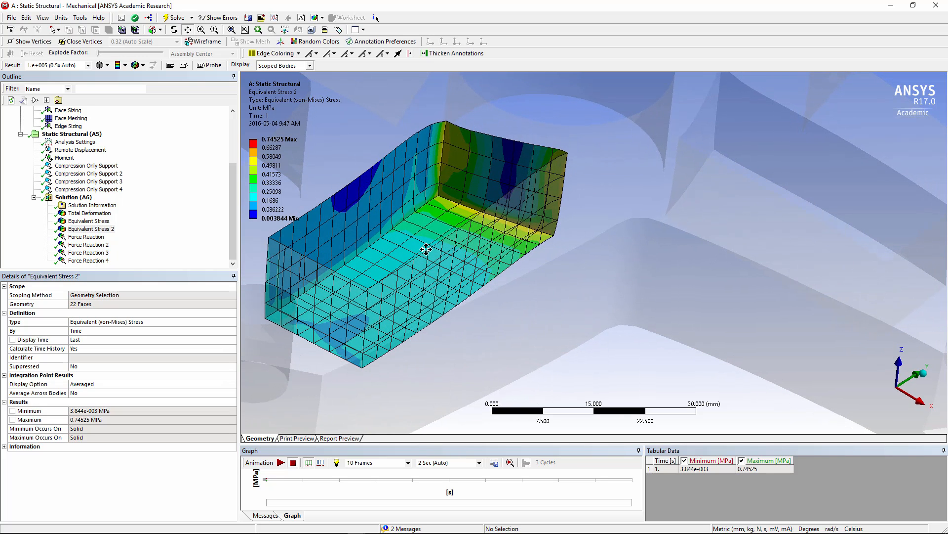
mouse_move(549, 235)
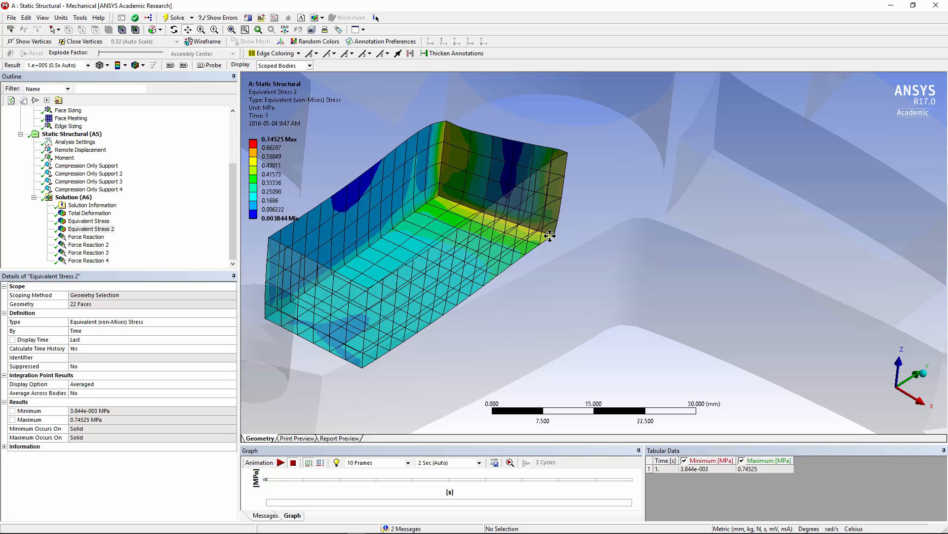
mouse_move(235, 44)
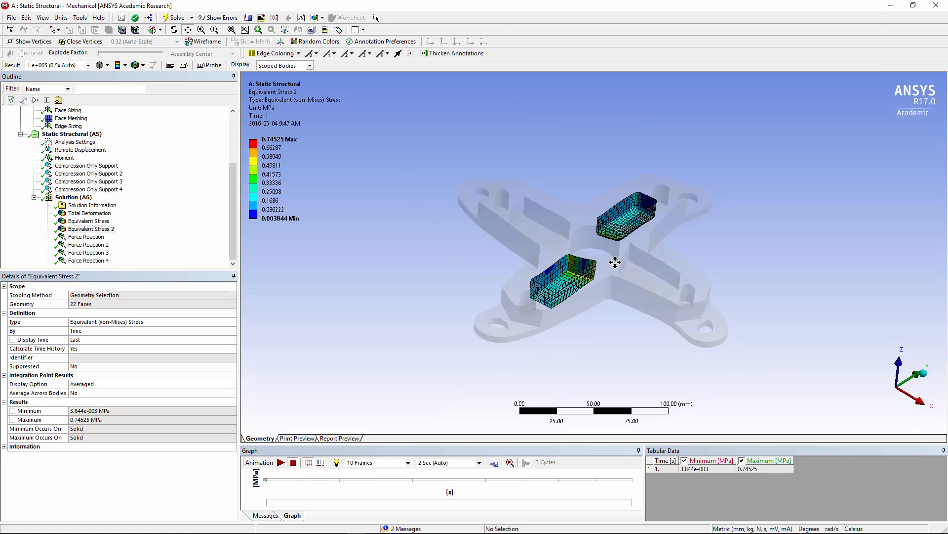
drag(615, 262, 477, 319)
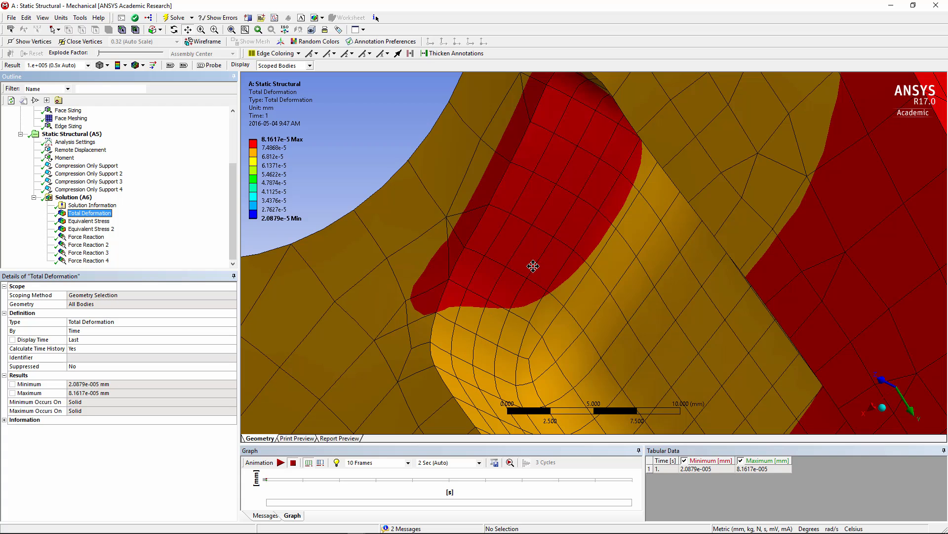
mouse_move(178, 226)
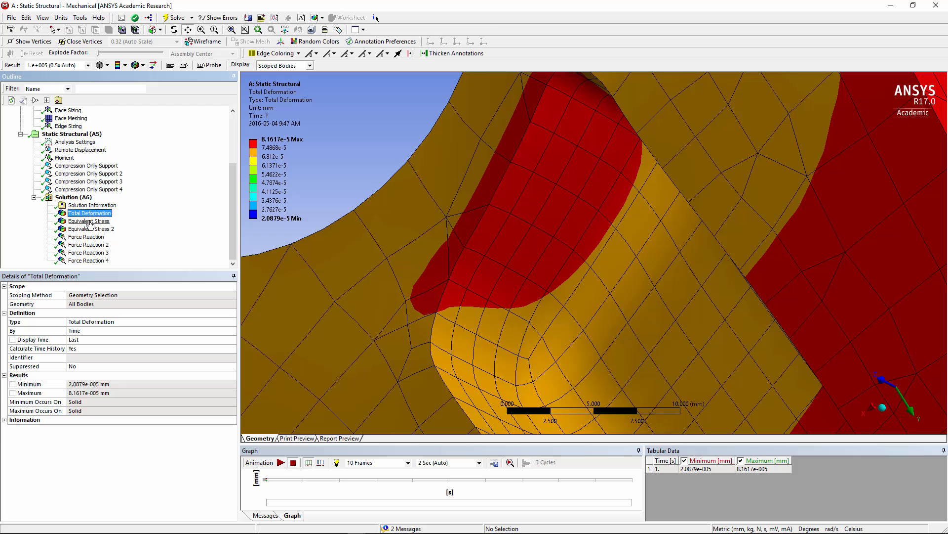
Switch from overall von Mises stress to the pocket Equivalent Stress 2 (0.74525 MPa)
click(88, 221)
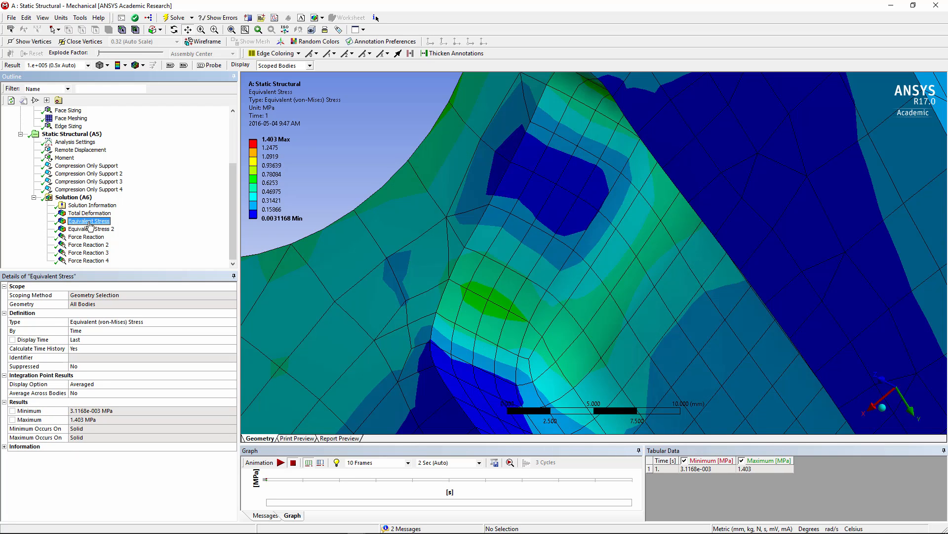
click(91, 228)
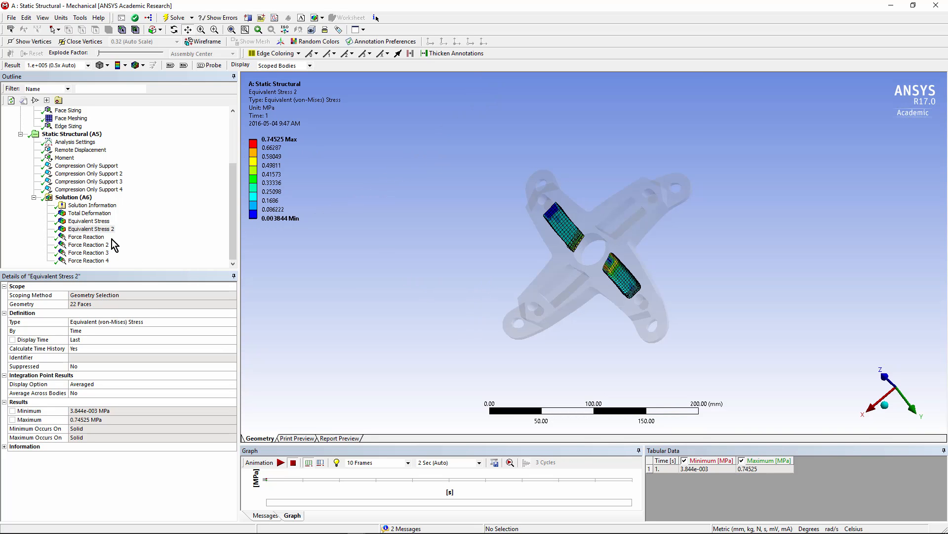
Check the roughly 25 N reactions at all four supports, then display the 10000 N·mm moment
click(86, 236)
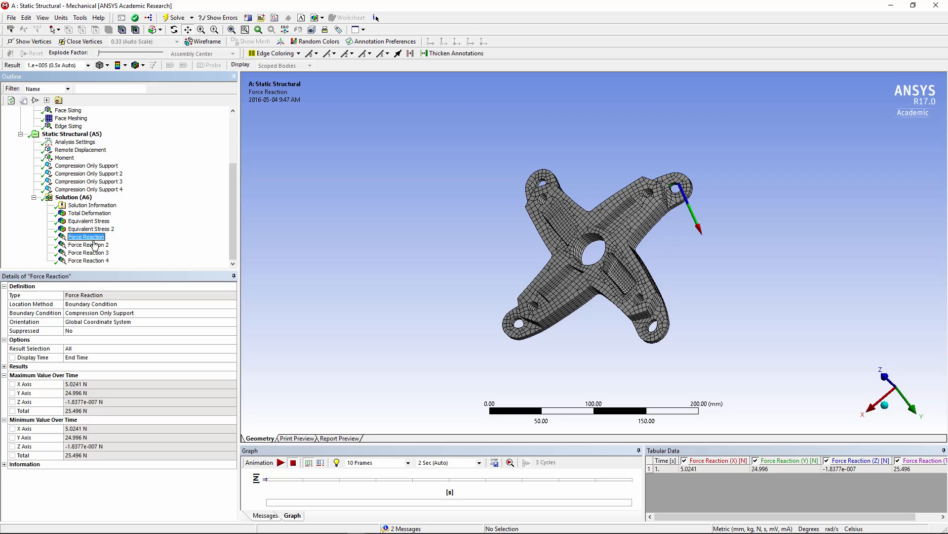
click(89, 245)
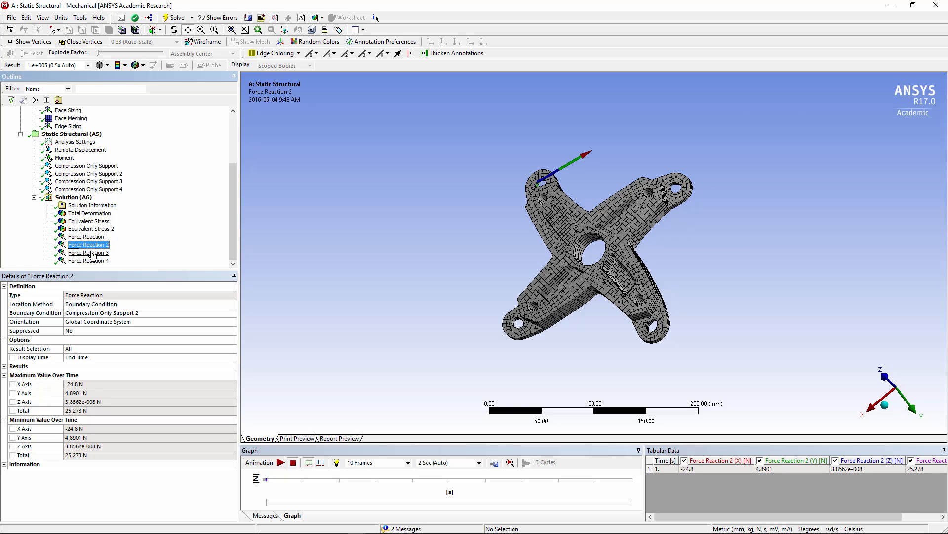
click(89, 261)
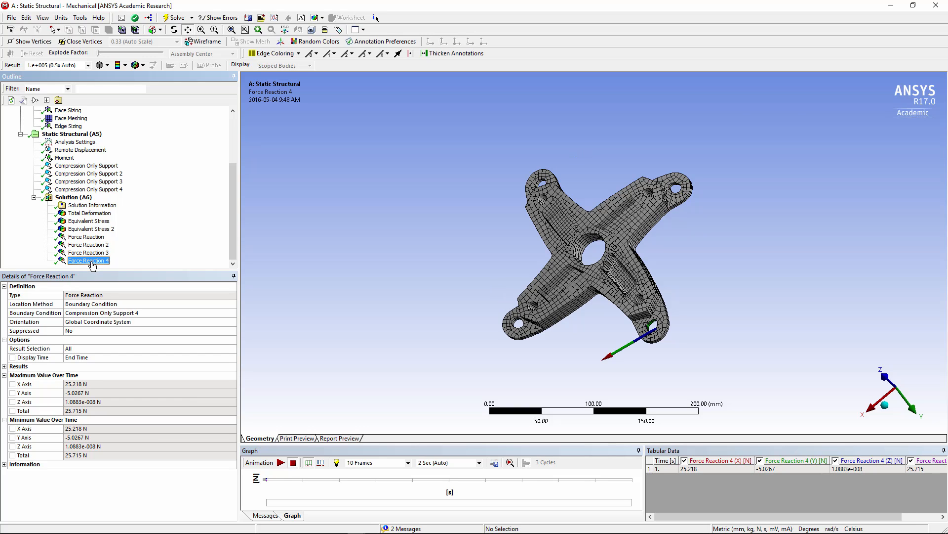
click(88, 252)
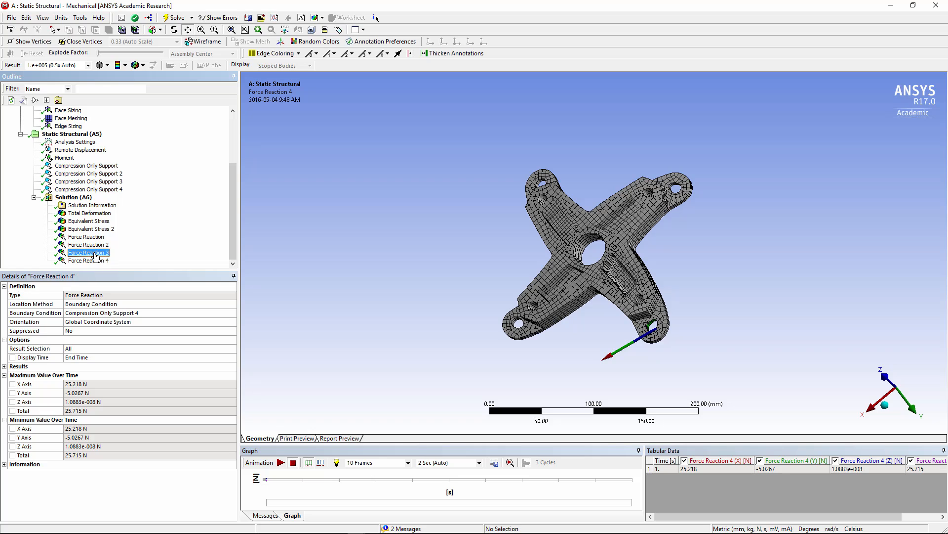
click(86, 236)
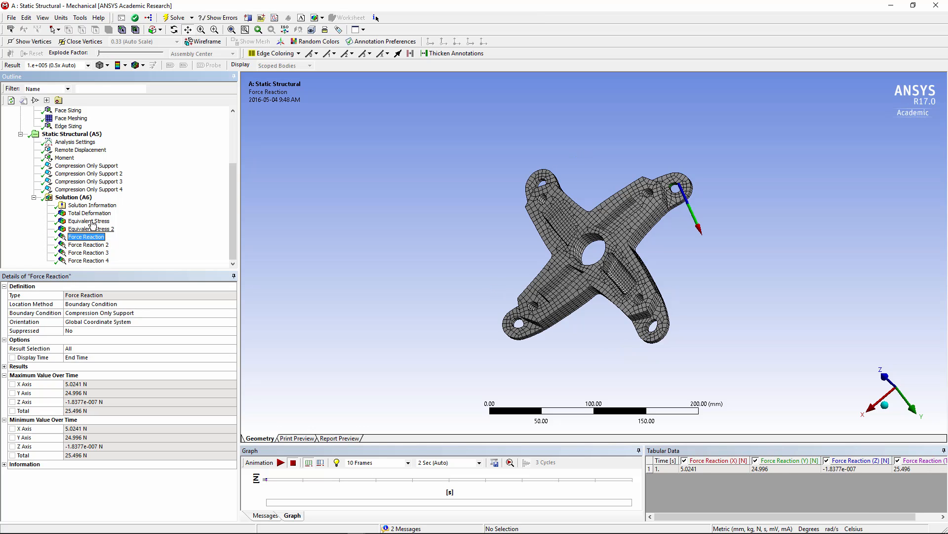
click(64, 157)
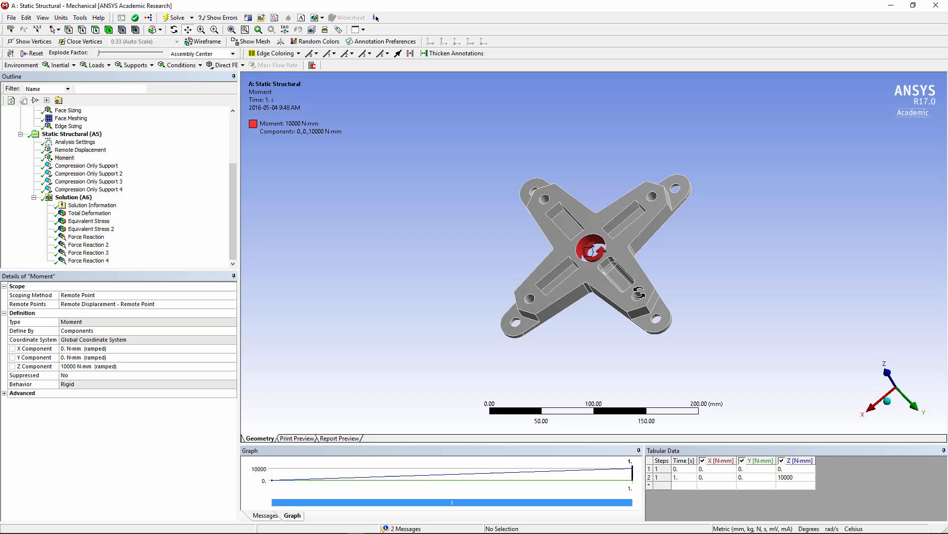
Show the remote displacement, moment and four compression-only supports together on the hub
click(74, 134)
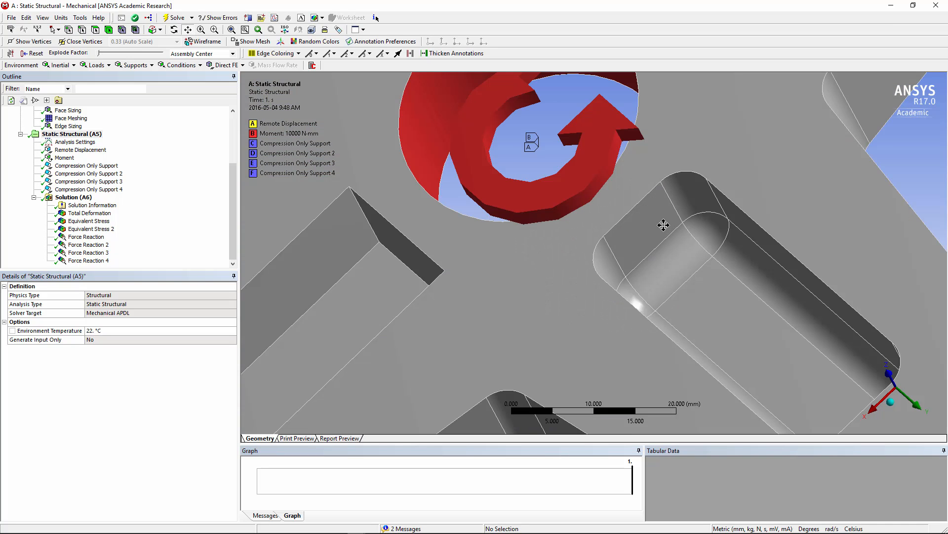
mouse_move(642, 270)
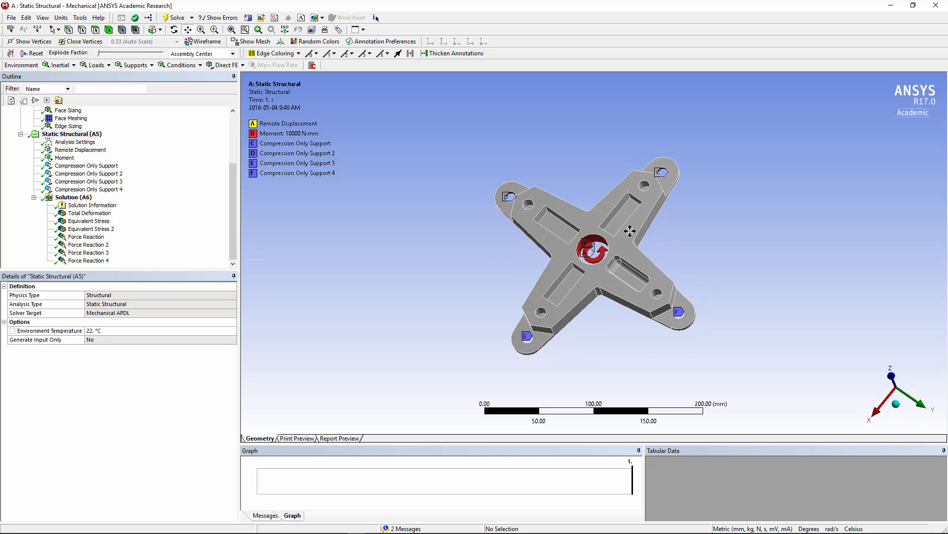
mouse_move(563, 251)
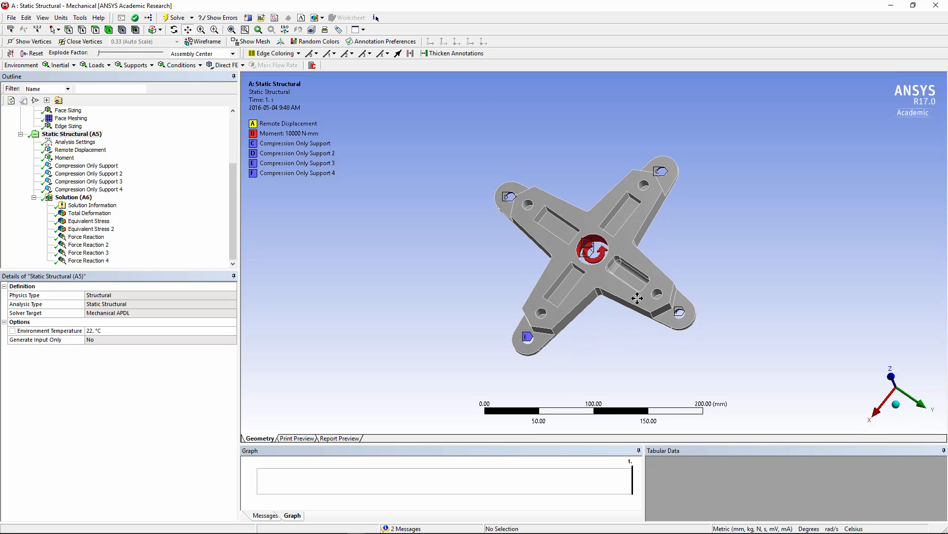
mouse_move(626, 251)
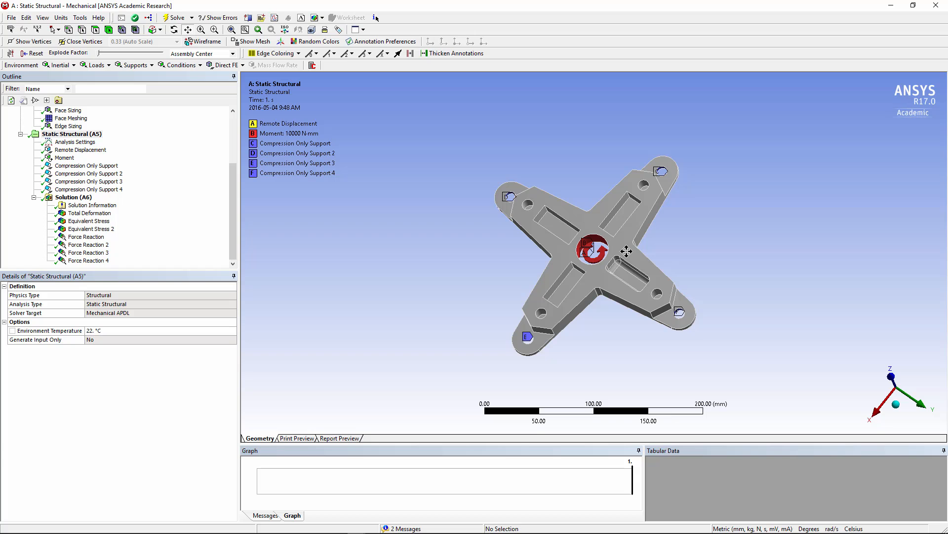